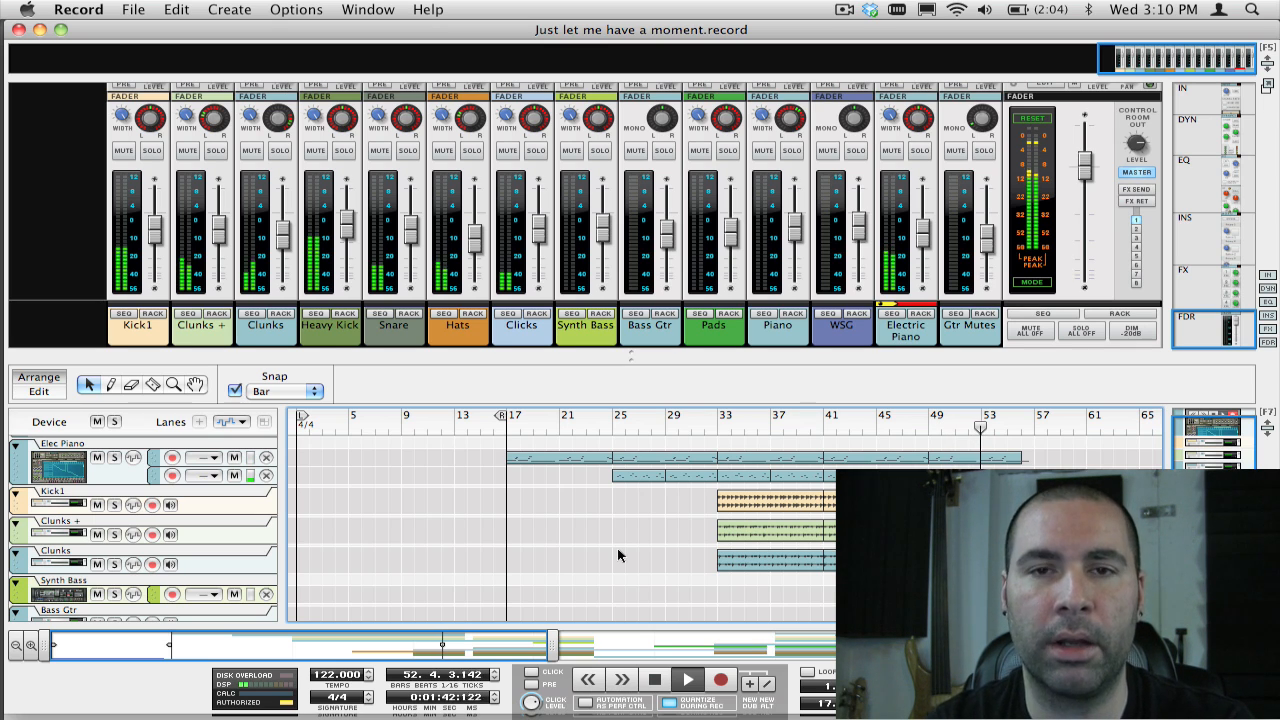
Step: Bring the Simple Drum Replacement song forward and play its Kick, Snare and Hat tracks
{"action": "left_click", "coordinate": [688, 680]}
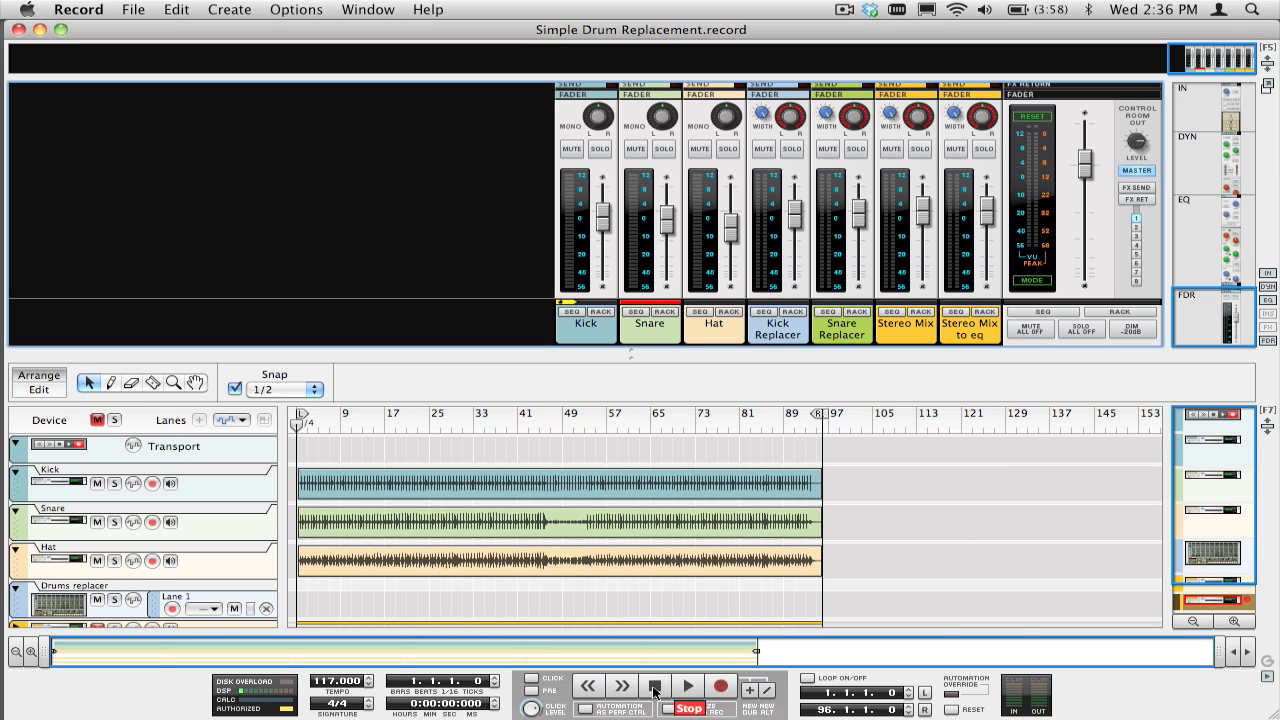
{"action": "left_click", "coordinate": [688, 686]}
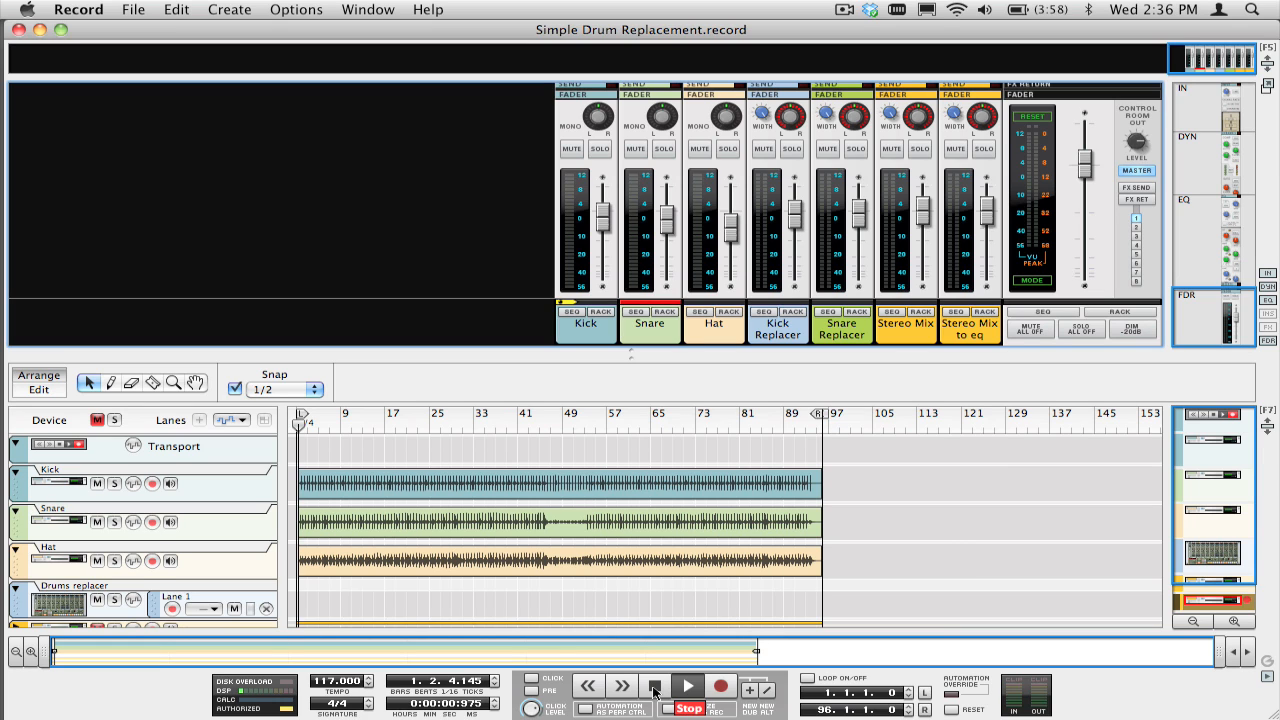
{"action": "left_click", "coordinate": [688, 686]}
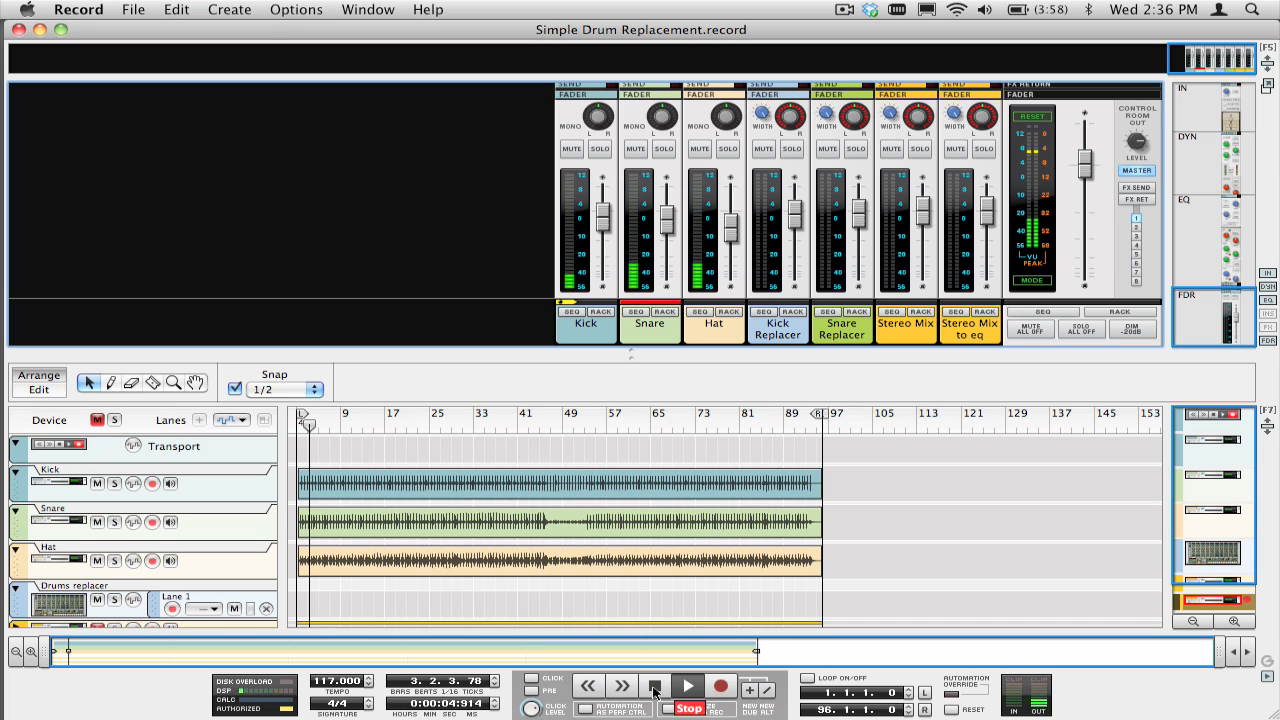
{"action": "left_click", "coordinate": [688, 686]}
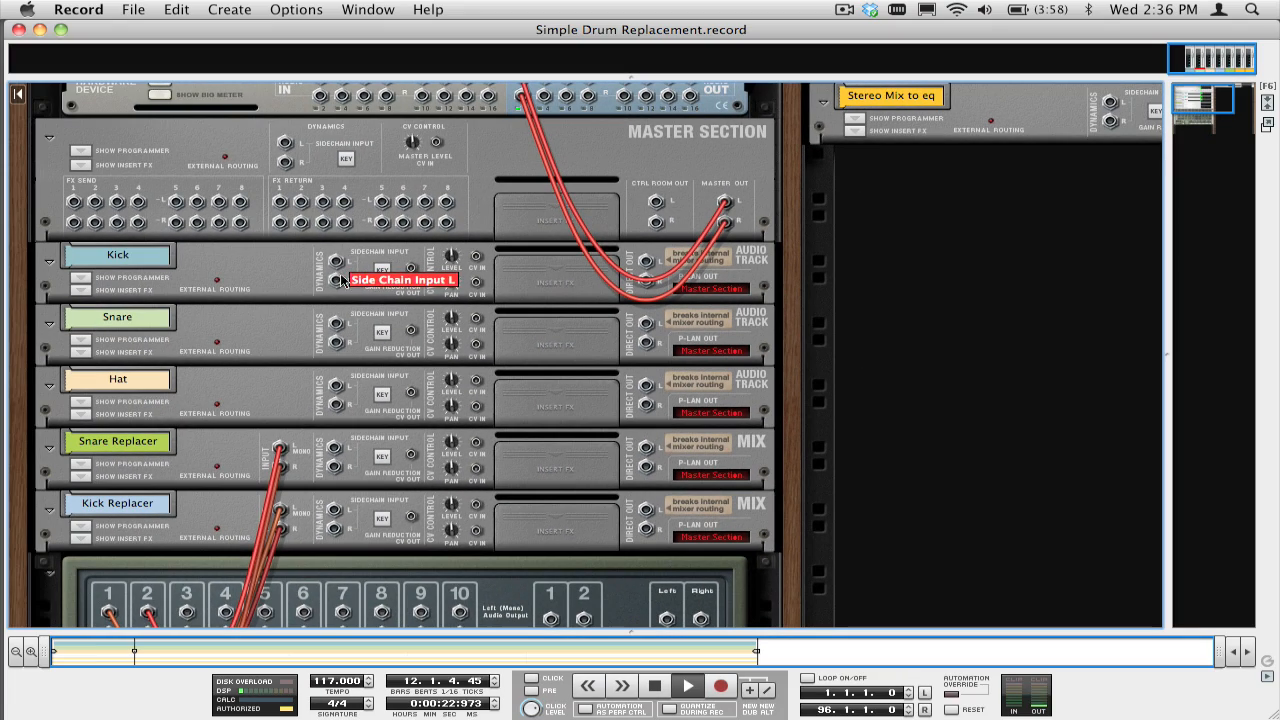
{"action": "mouse_move", "coordinate": [392, 304]}
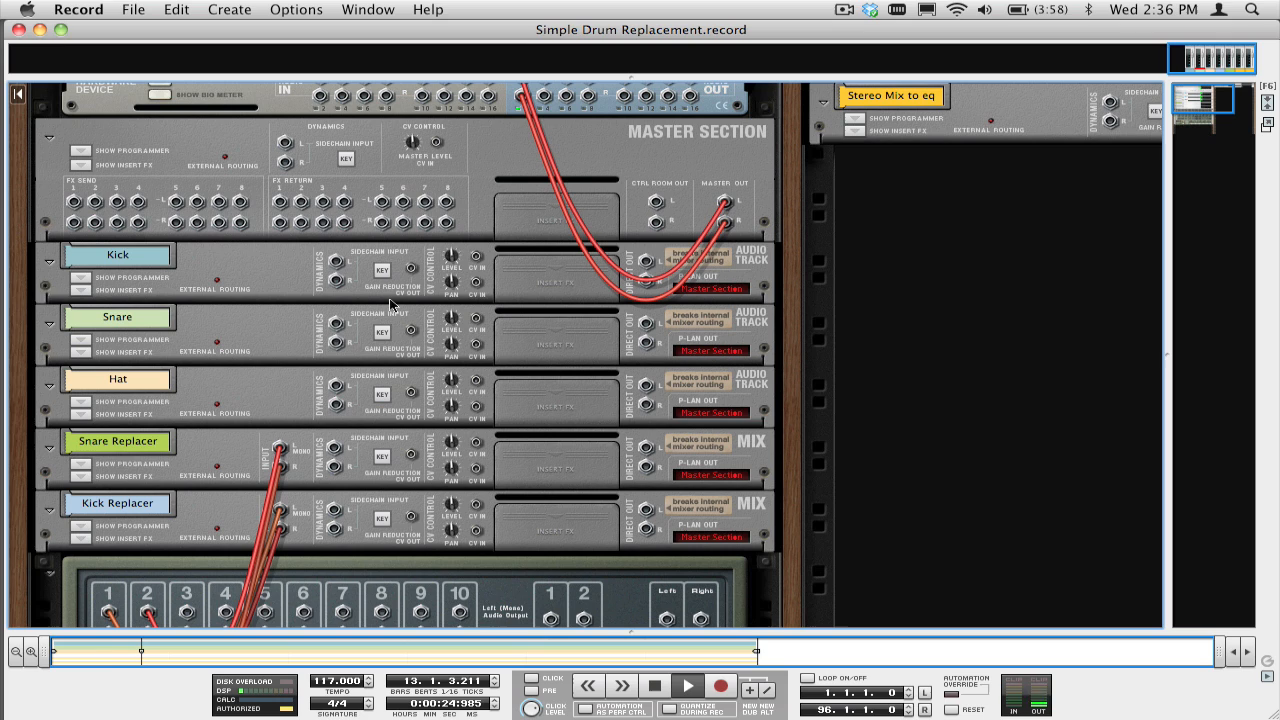
Step: Flip the rack and cable the Kick and Snare gain-reduction CV outs to the ReDrum gate inputs
{"action": "left_click", "coordinate": [684, 686]}
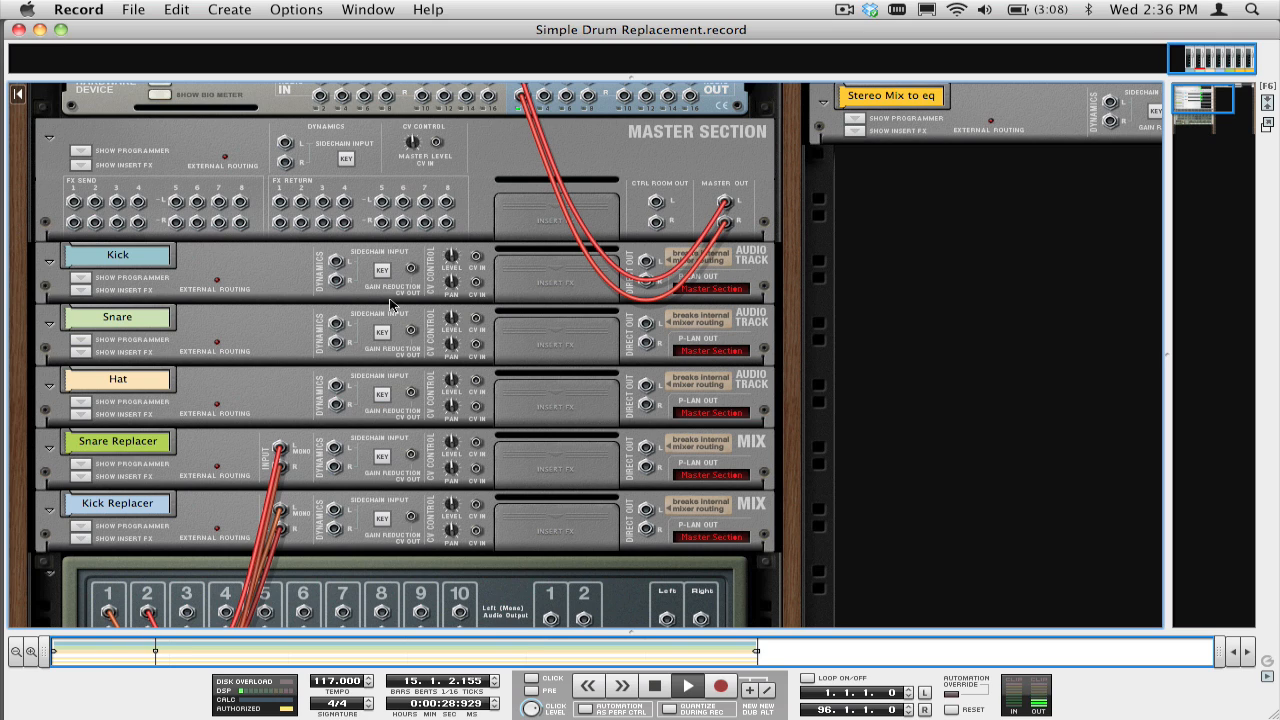
{"action": "left_click", "coordinate": [296, 8]}
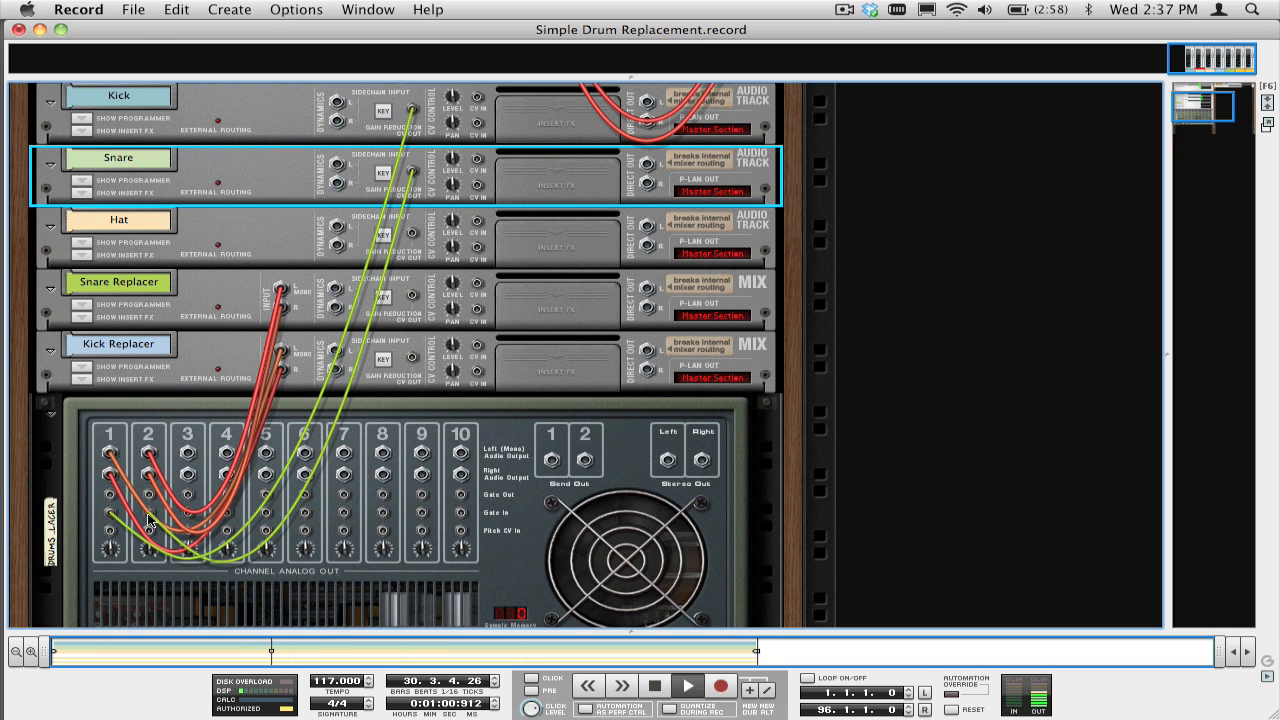
{"action": "mouse_move", "coordinate": [148, 524]}
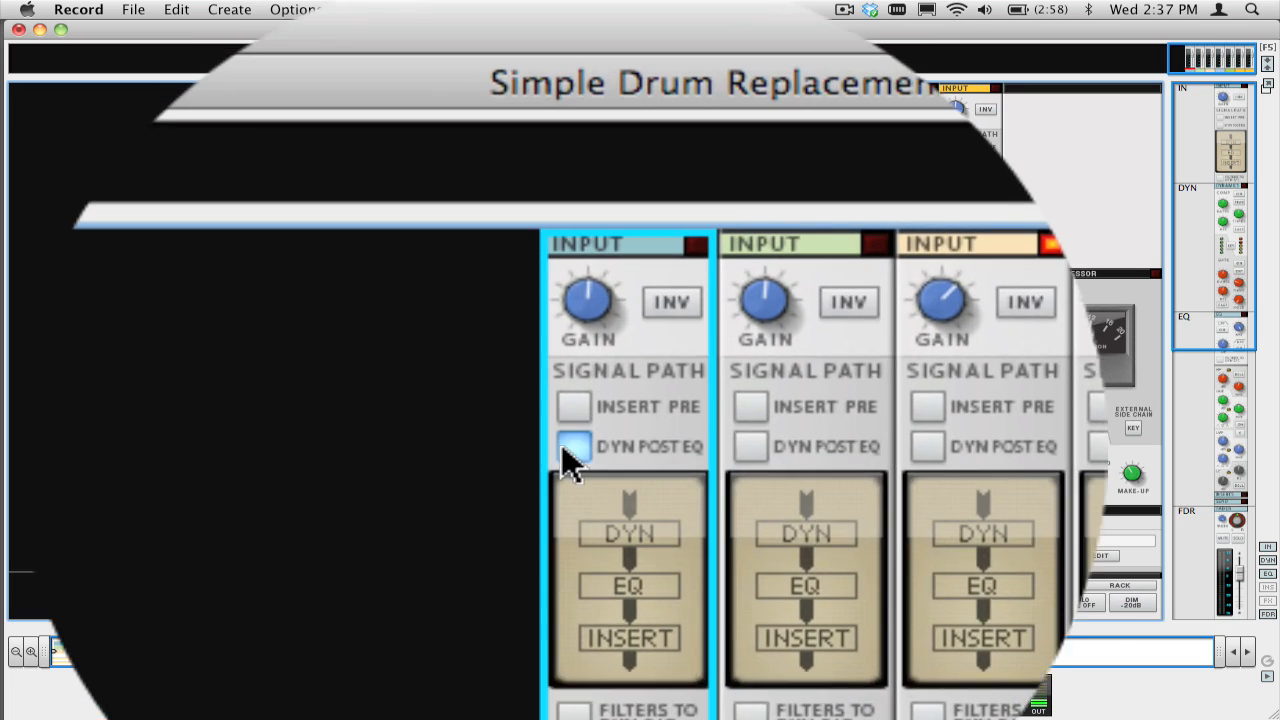
Step: Enable Dyn Post EQ on the Kick channel and set its compressor release to 100 ms
{"action": "left_click", "coordinate": [576, 446]}
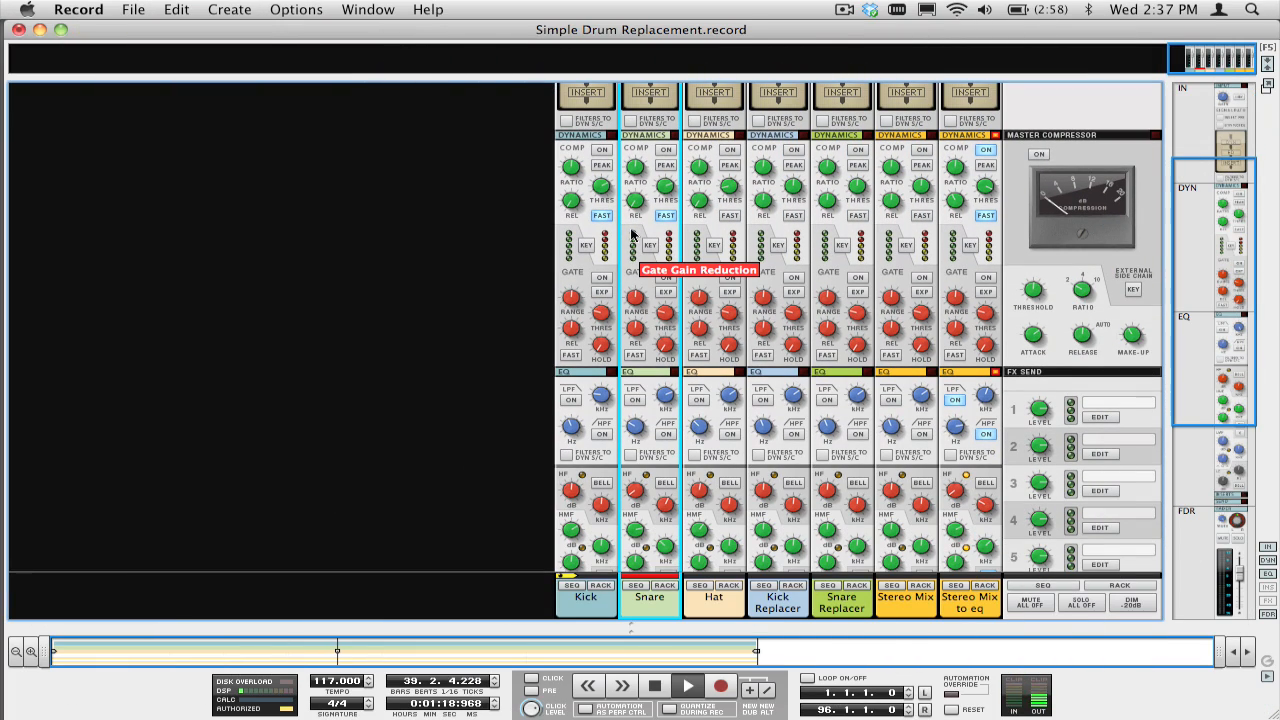
{"action": "scroll", "scroll_direction": "down", "scroll_amount": 3}
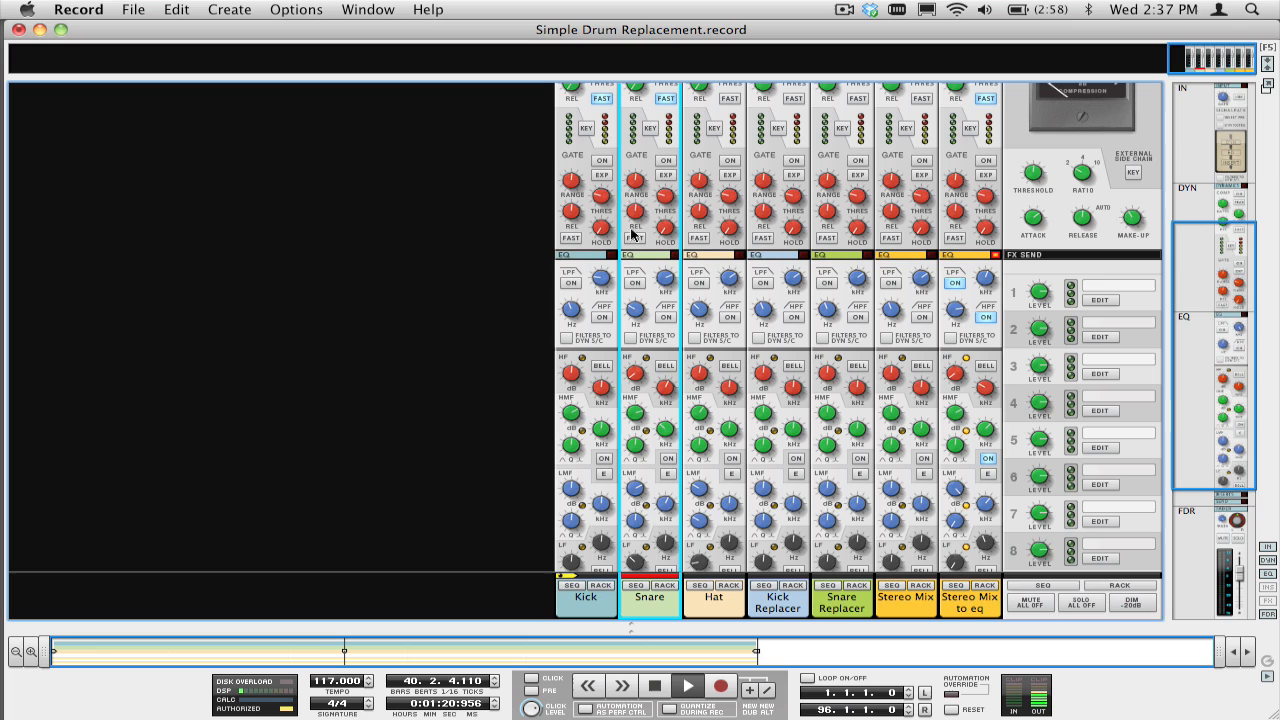
{"action": "mouse_move", "coordinate": [628, 296]}
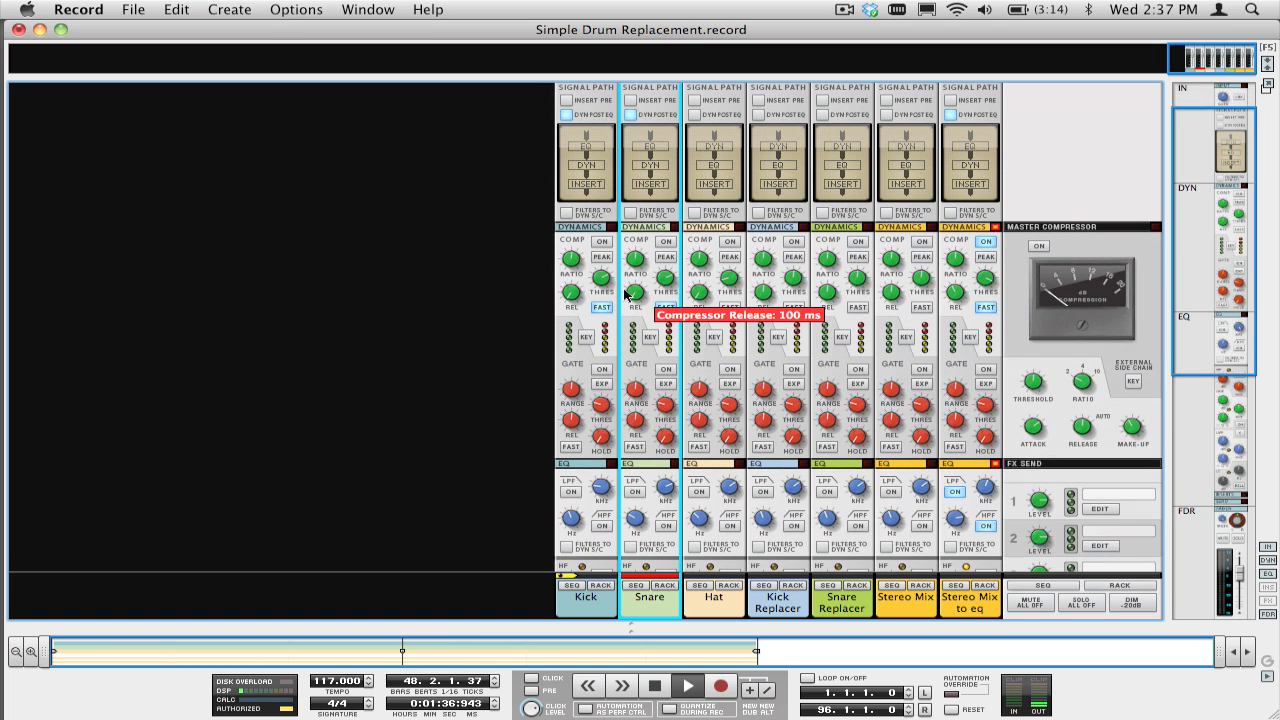
{"action": "scroll", "scroll_direction": "down", "scroll_amount": 3}
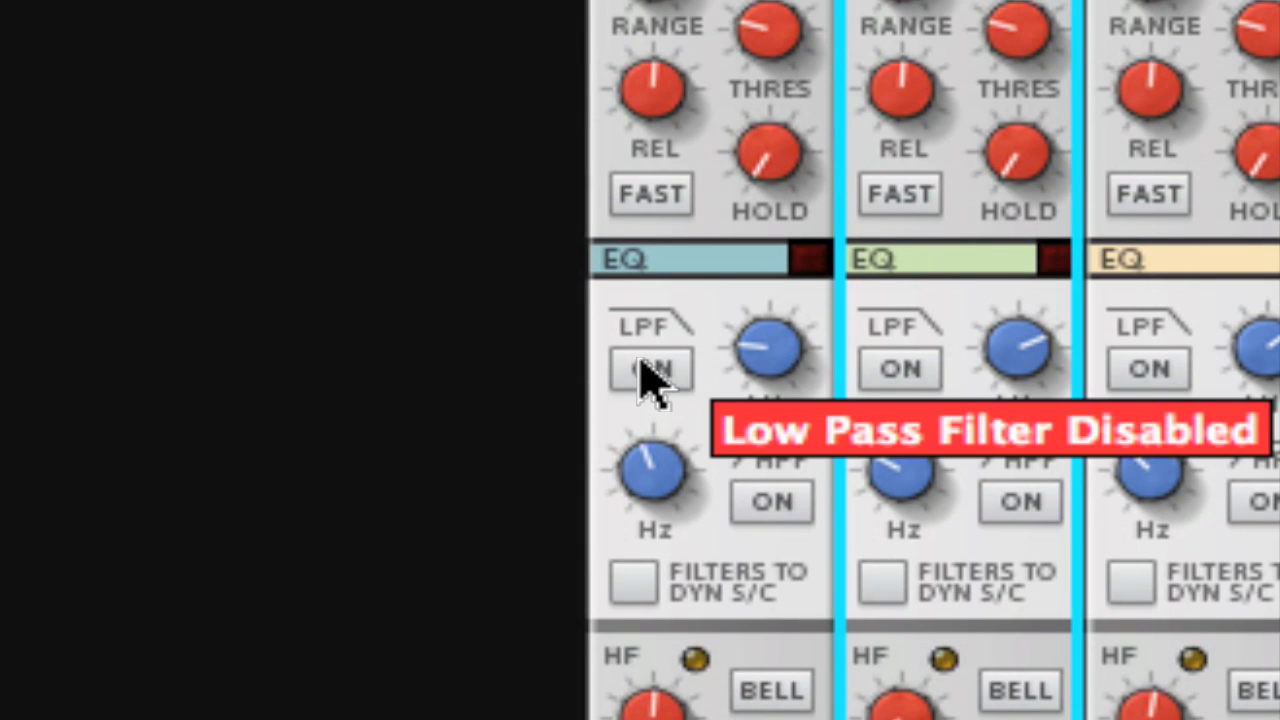
Step: Enable the Kick channel's LPF and tweak its EQ knobs
{"action": "left_click", "coordinate": [652, 368]}
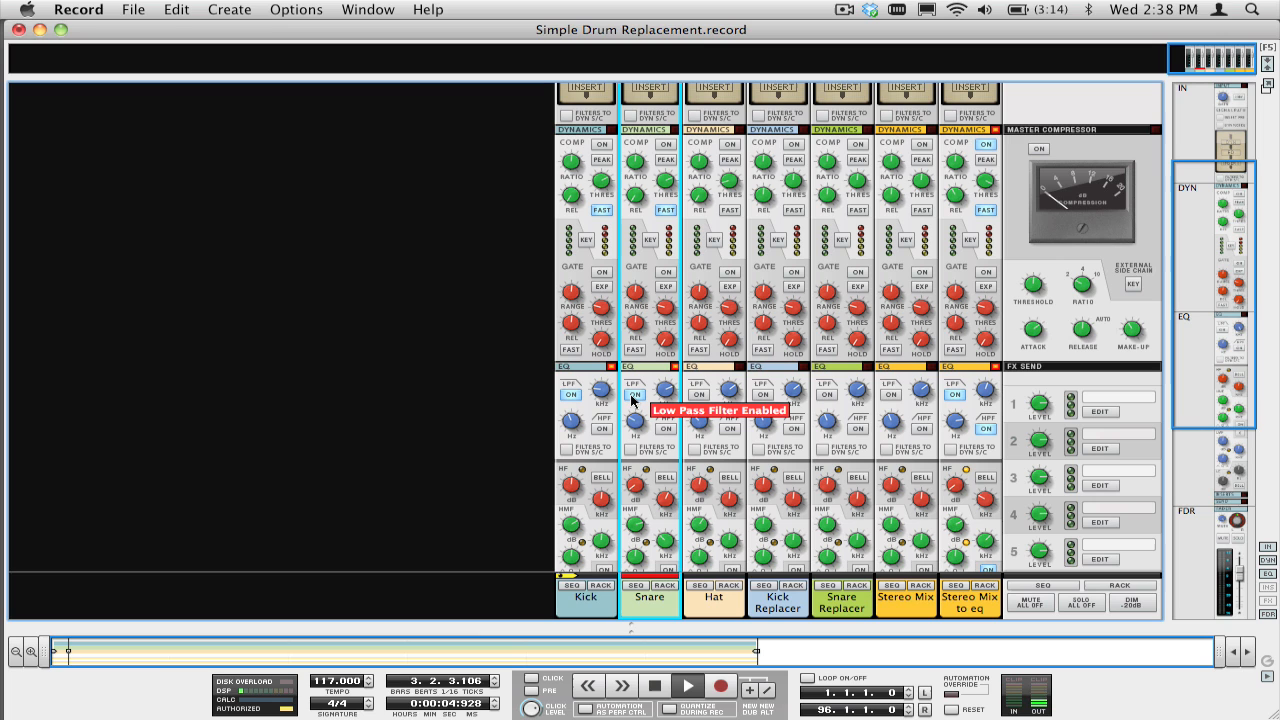
{"action": "left_click", "coordinate": [666, 428]}
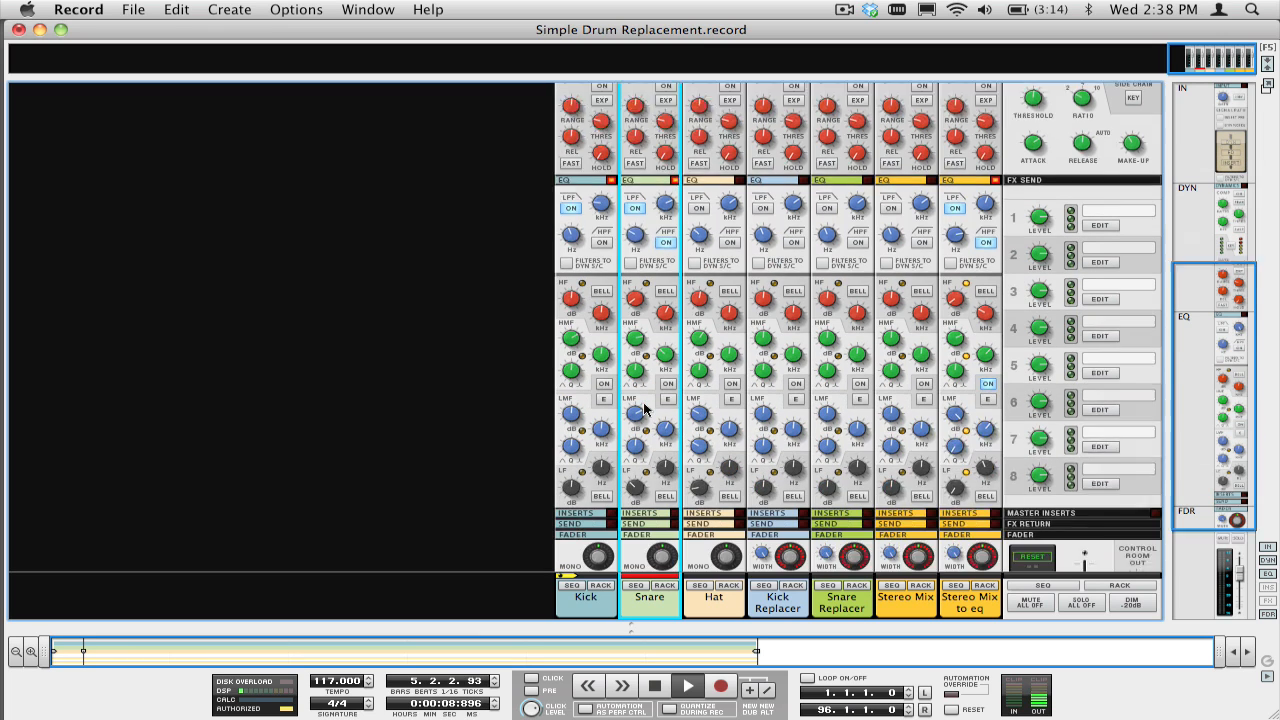
{"action": "left_click", "coordinate": [600, 422]}
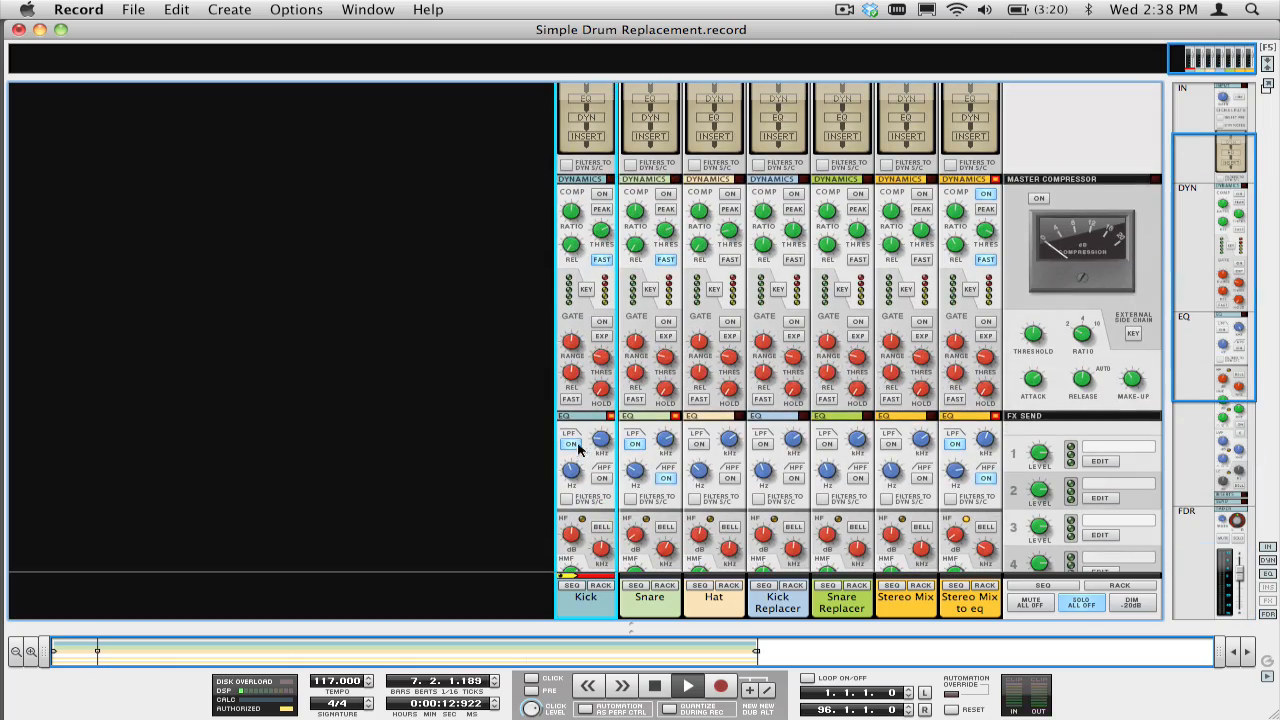
{"action": "left_click", "coordinate": [572, 444]}
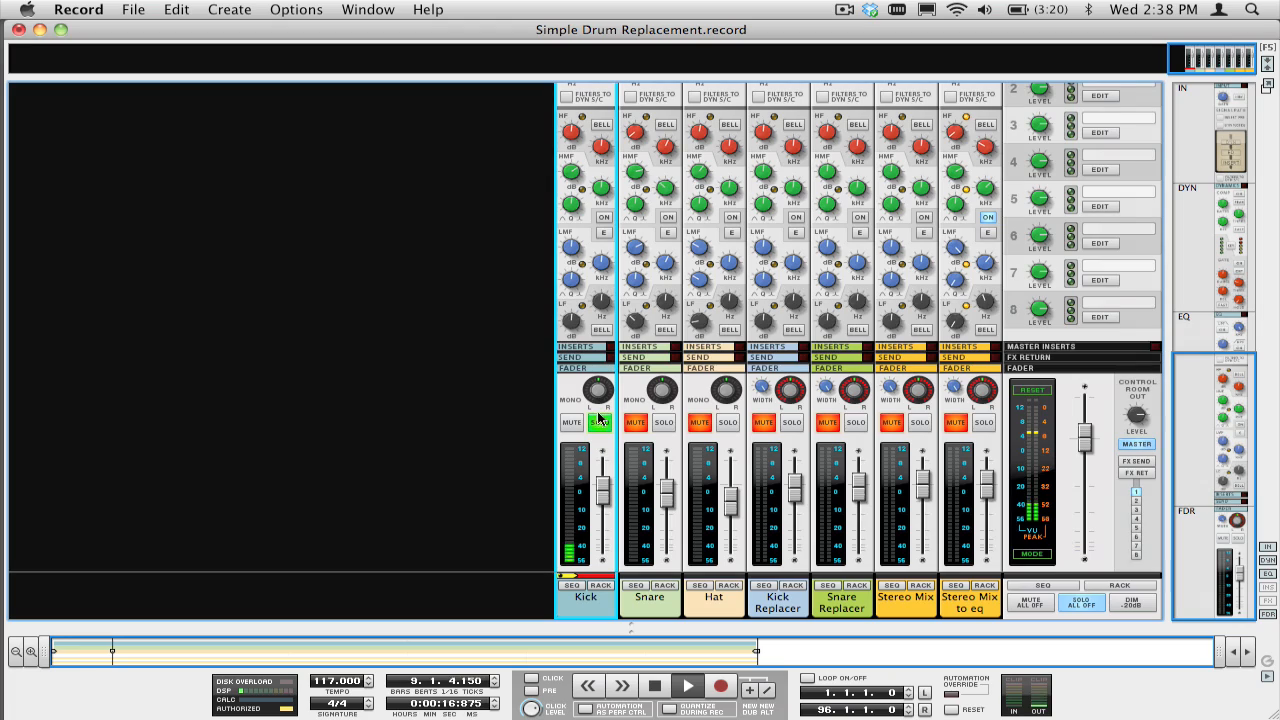
{"action": "scroll", "scroll_direction": "up", "scroll_amount": 3}
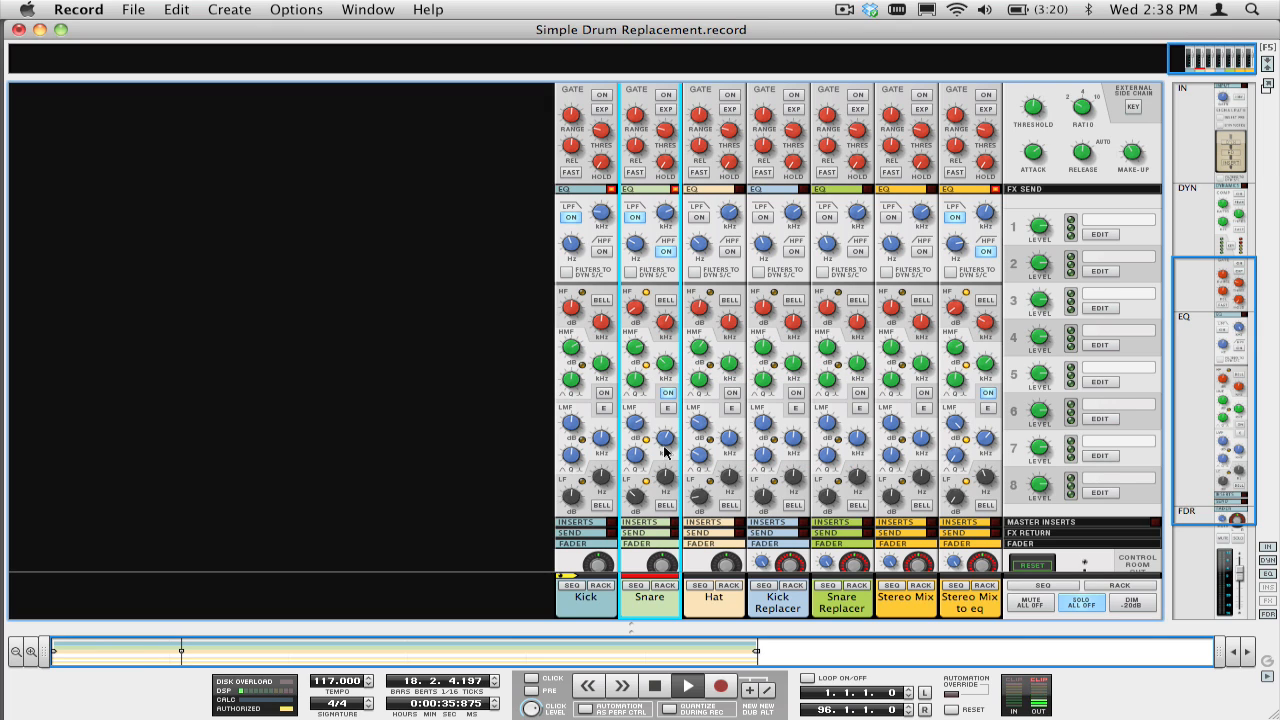
{"action": "mouse_move", "coordinate": [668, 398]}
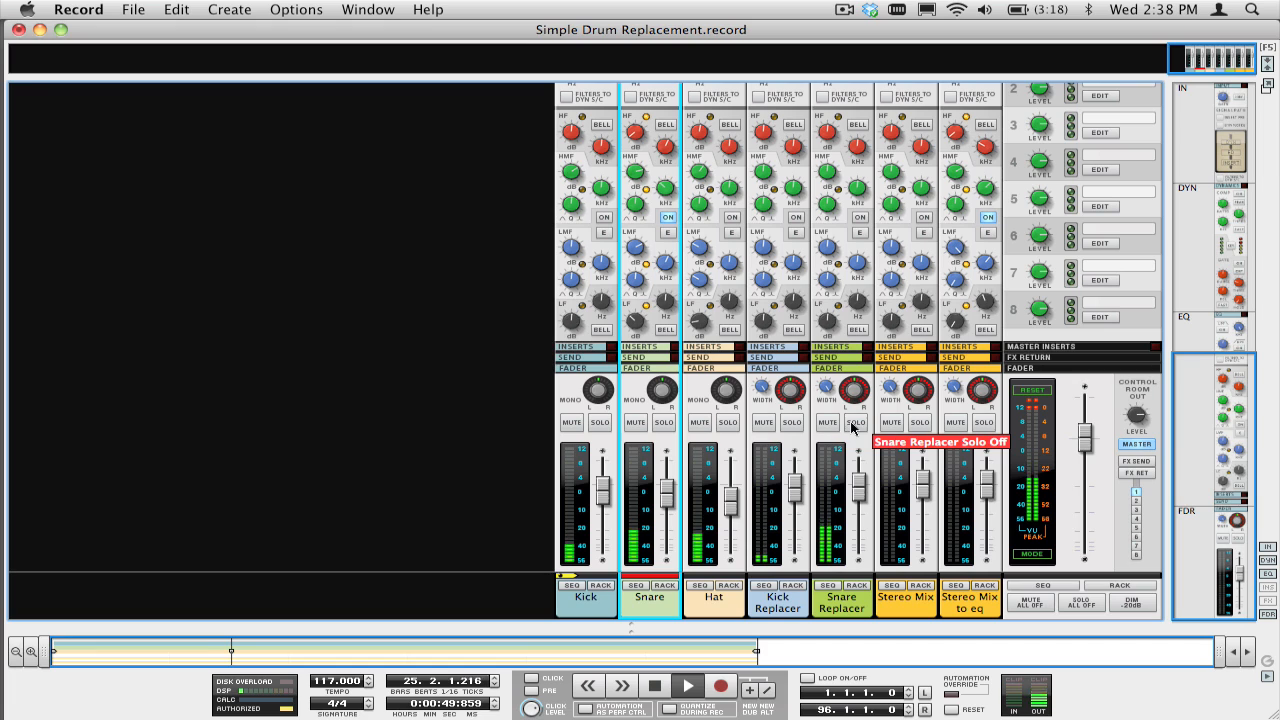
Step: Solo the Snare Replacer and Kick Replacer channels to audition them, then clear the solos
{"action": "left_click", "coordinate": [856, 420]}
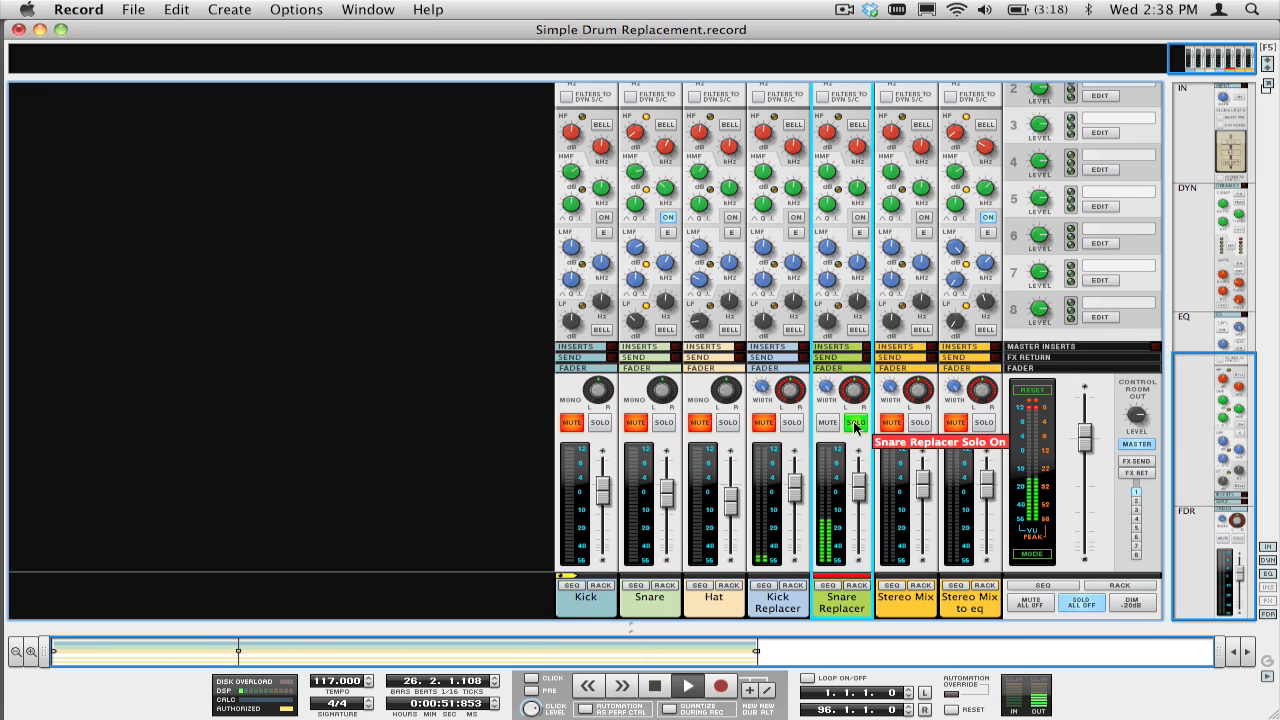
{"action": "left_click", "coordinate": [792, 422]}
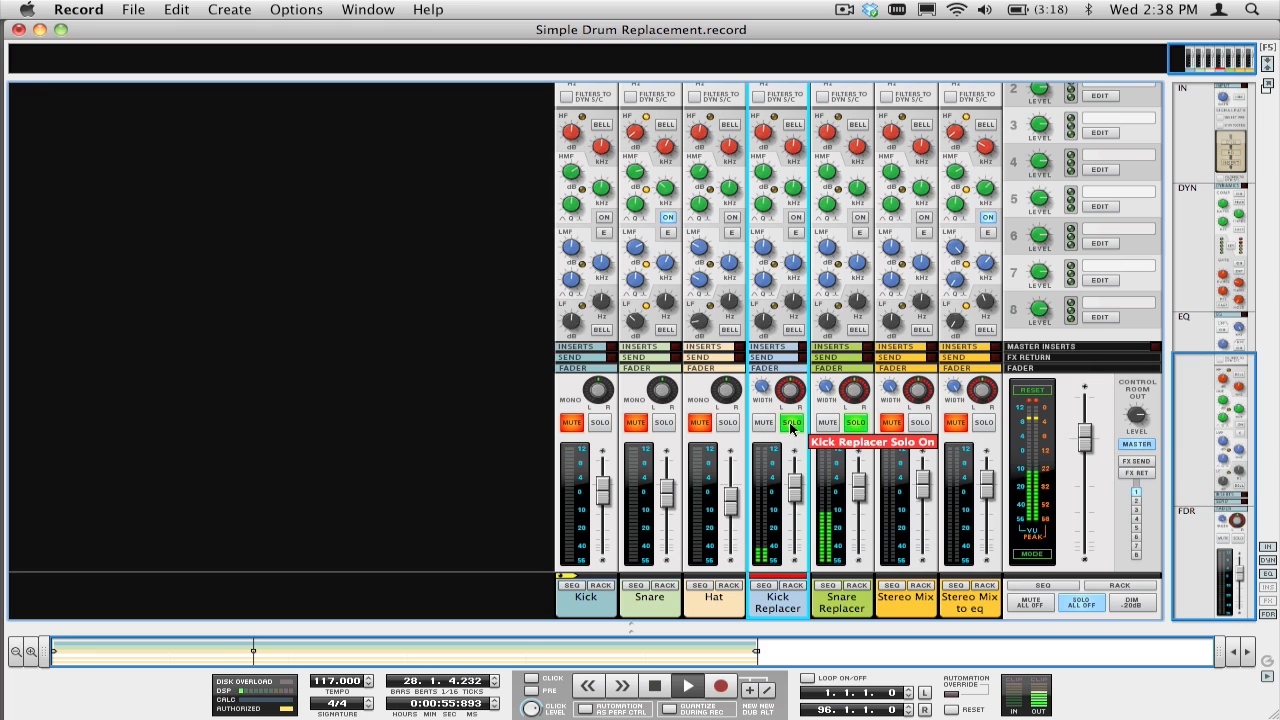
{"action": "left_click", "coordinate": [792, 422]}
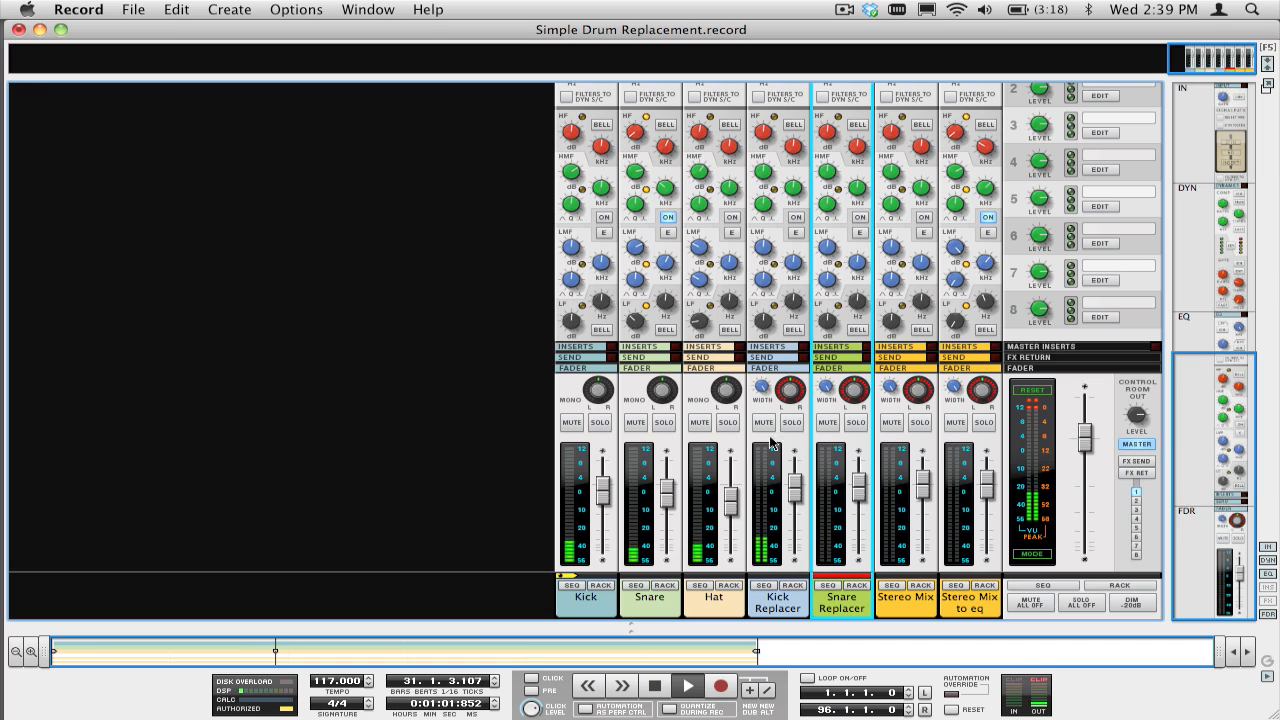
Step: Toggle mute on the Snare and Kick channels, leaving the originals muted
{"action": "left_click", "coordinate": [572, 422]}
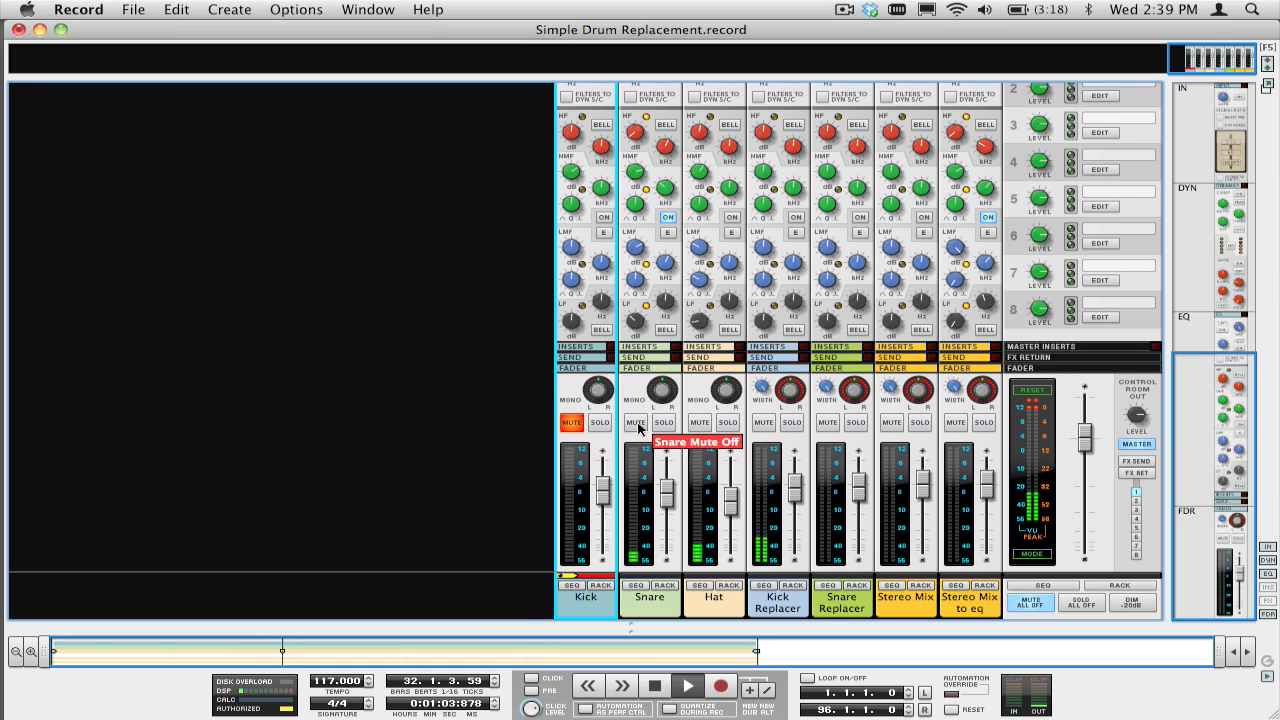
{"action": "left_click", "coordinate": [634, 422]}
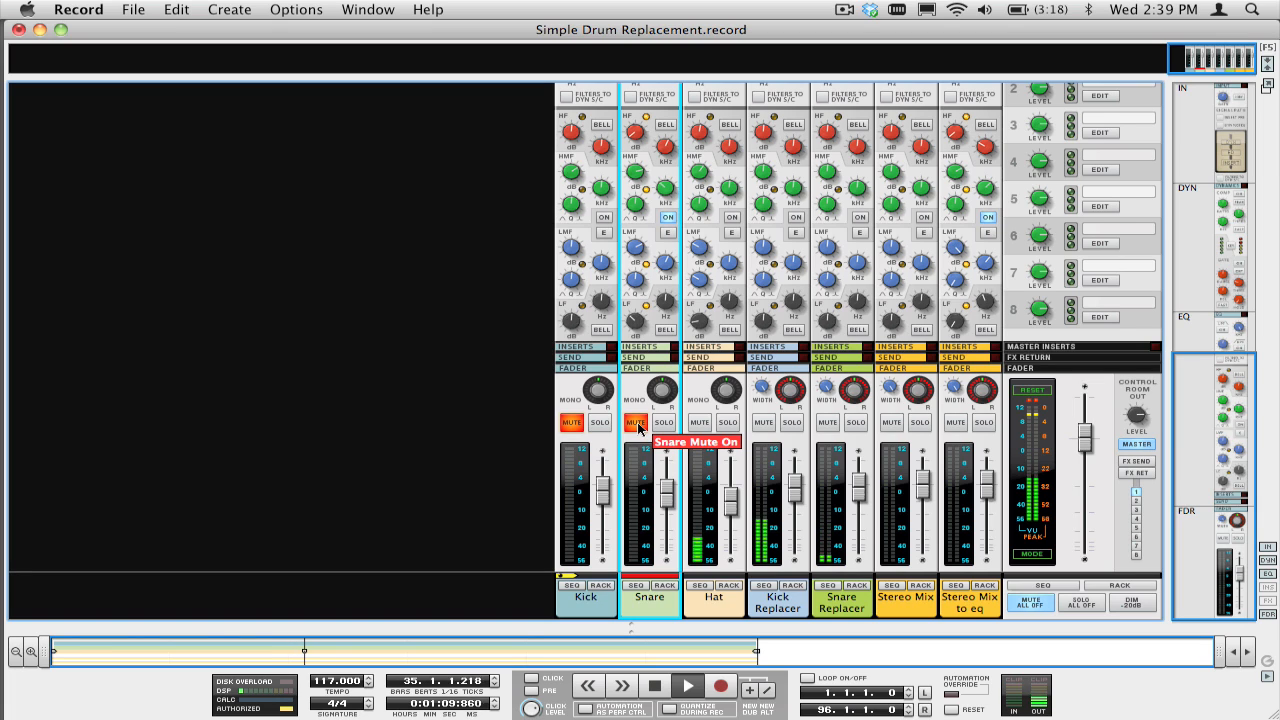
{"action": "left_click", "coordinate": [572, 420]}
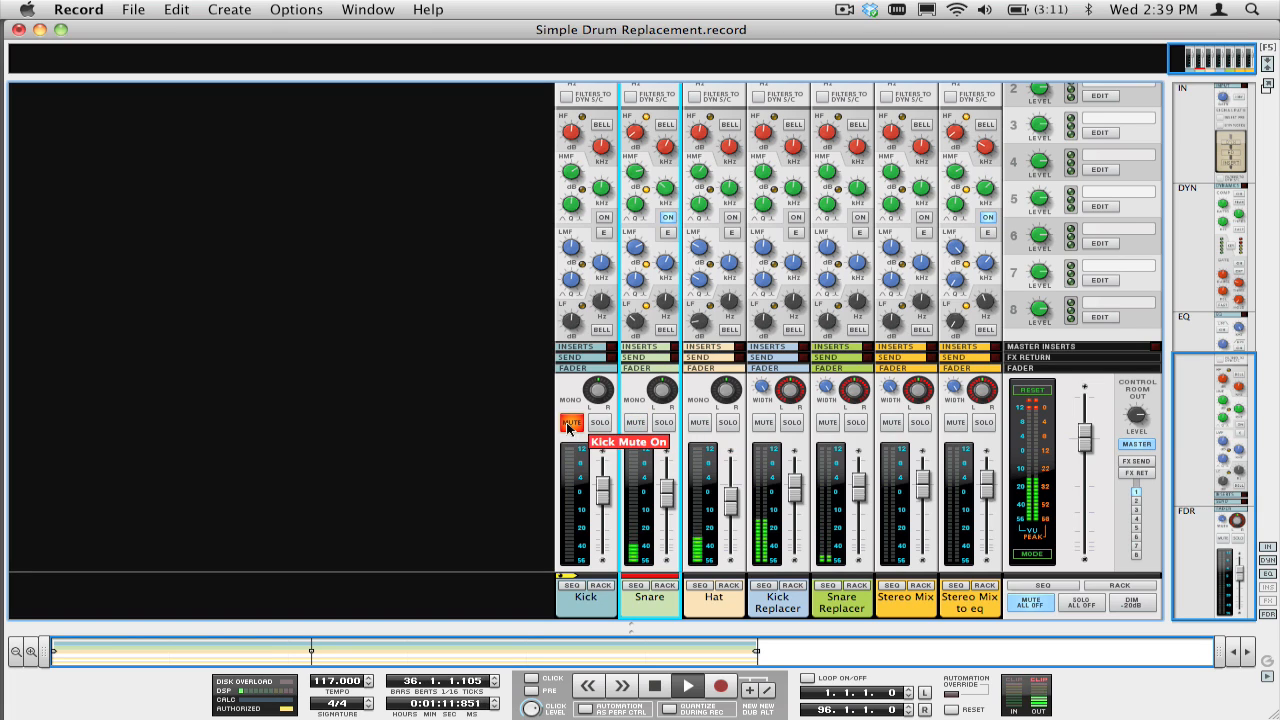
{"action": "left_click", "coordinate": [572, 422]}
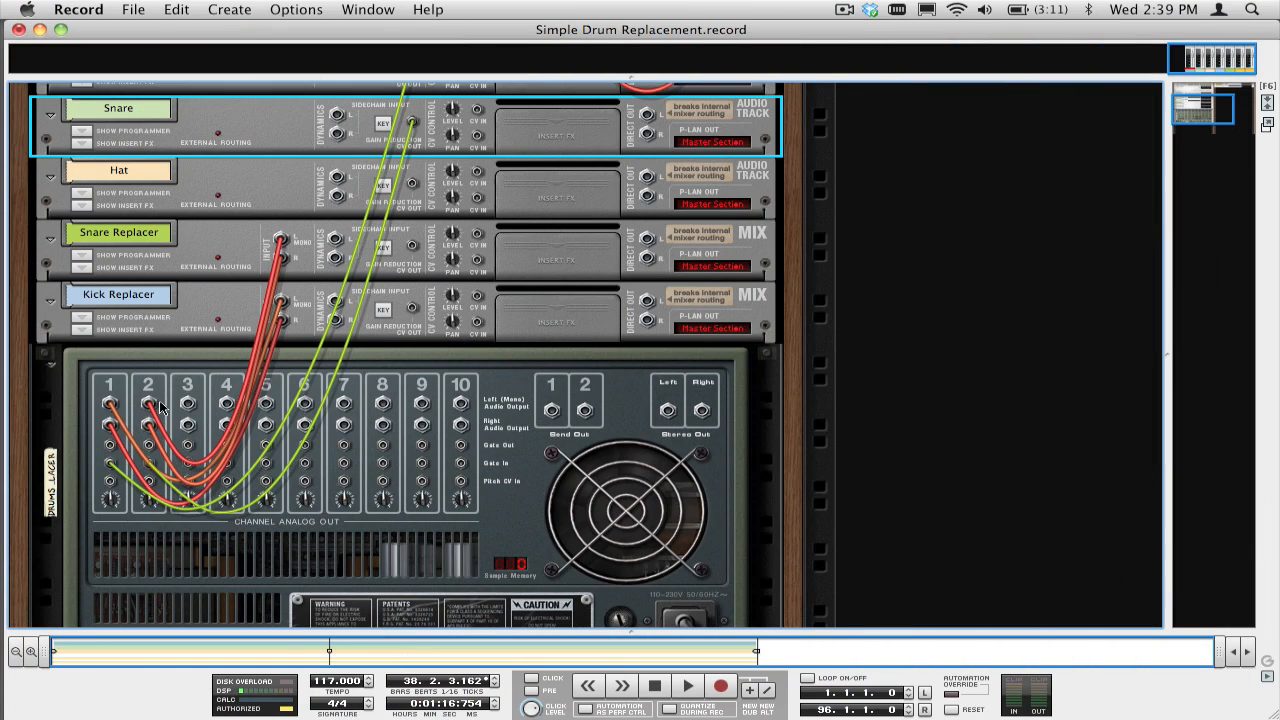
Step: Bring up Bounce Mixer Channels and include the Kick Replacer and Snare Replacer channels
{"action": "left_click", "coordinate": [132, 8]}
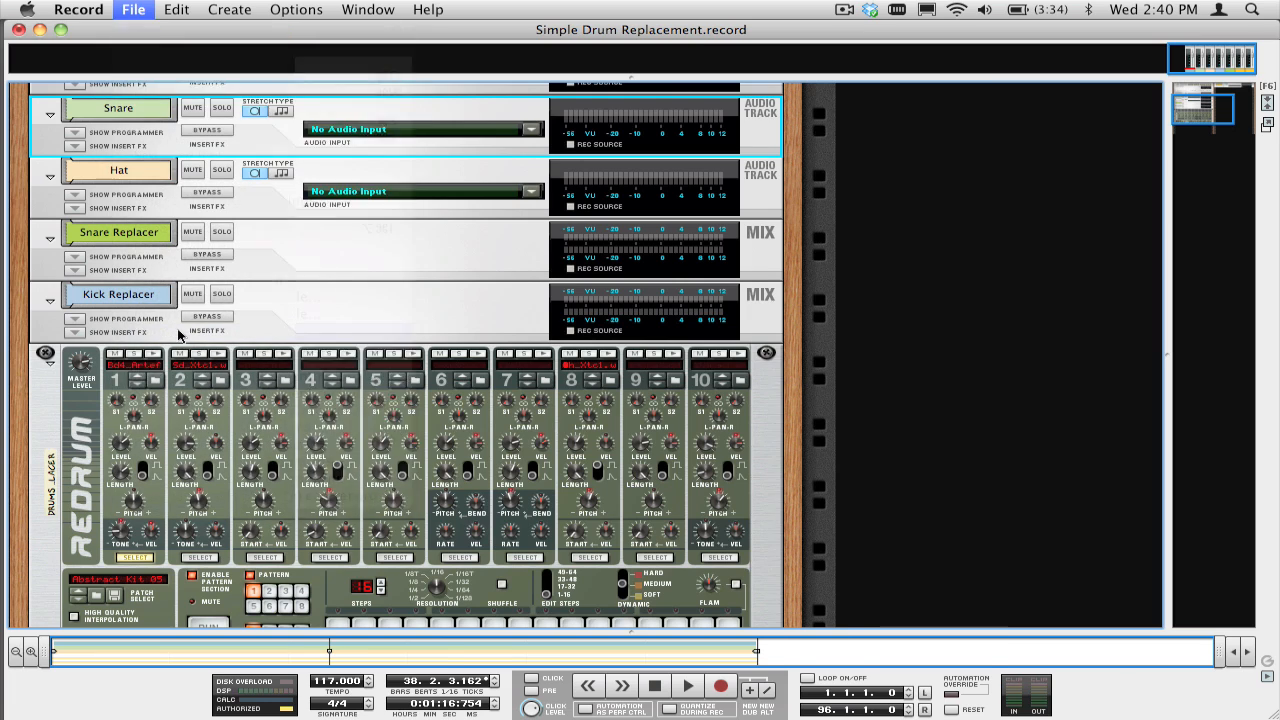
{"action": "left_click", "coordinate": [132, 8]}
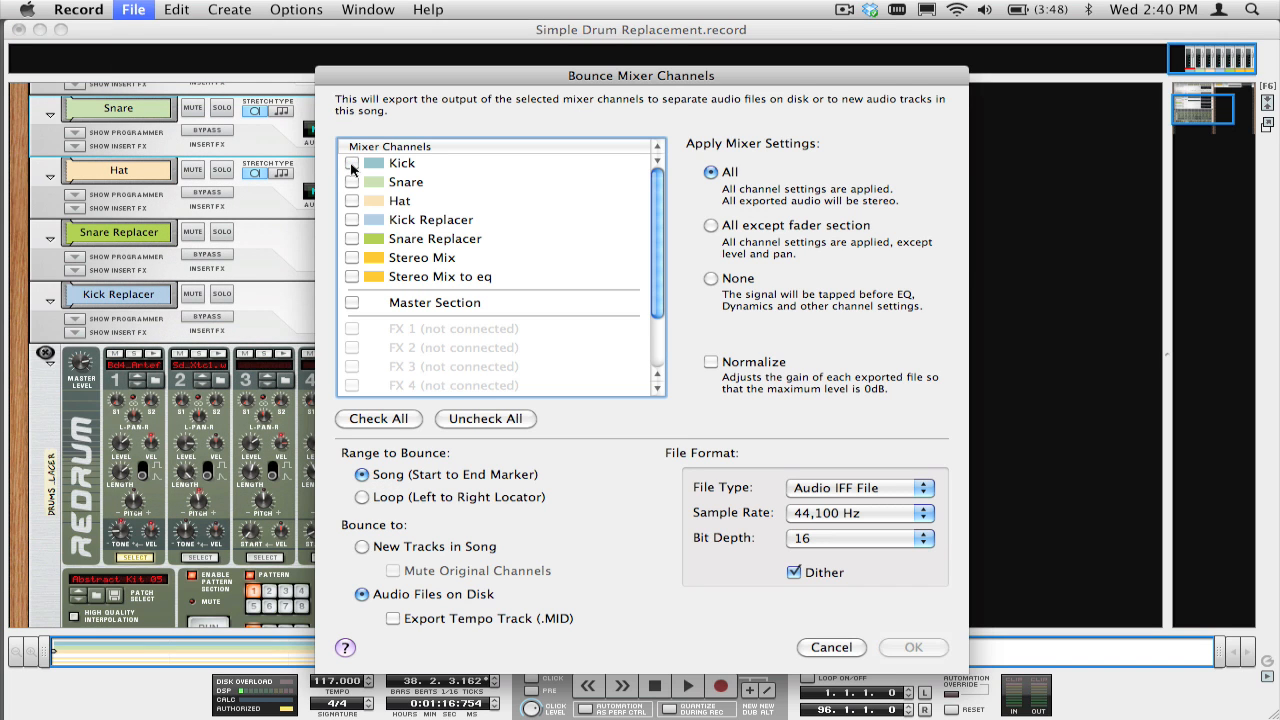
{"action": "left_click", "coordinate": [352, 218]}
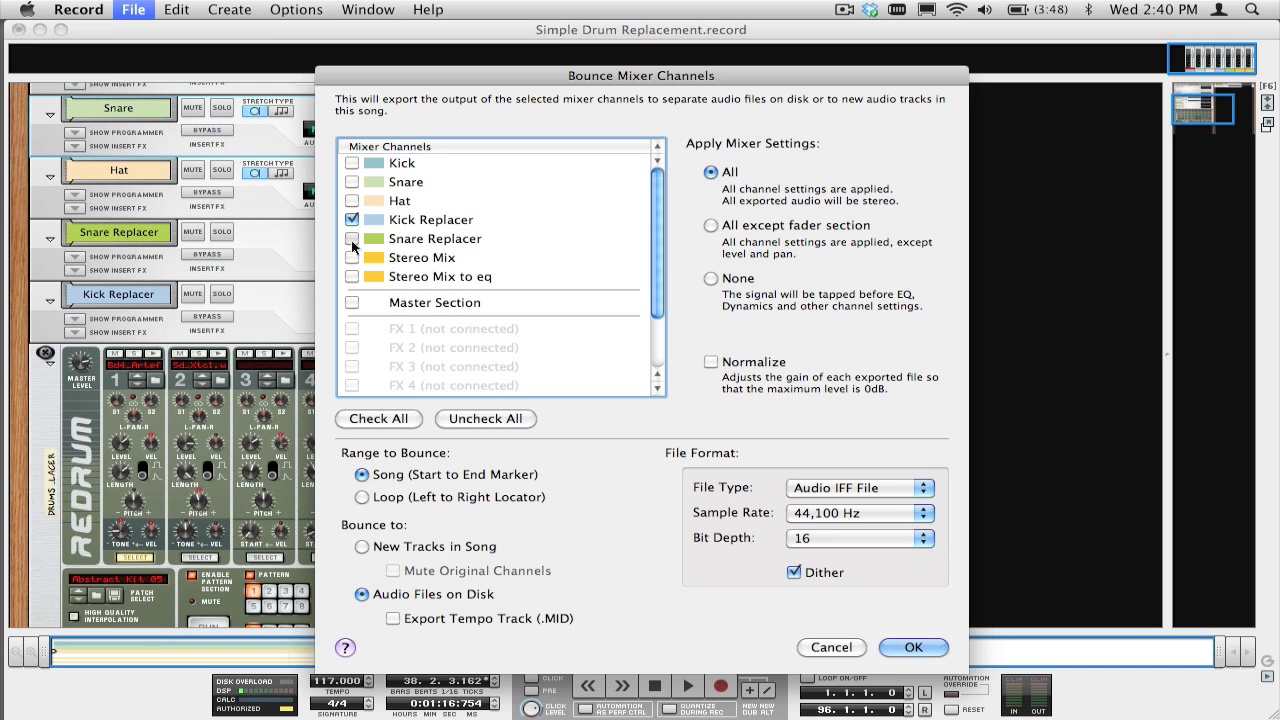
{"action": "left_click", "coordinate": [352, 238]}
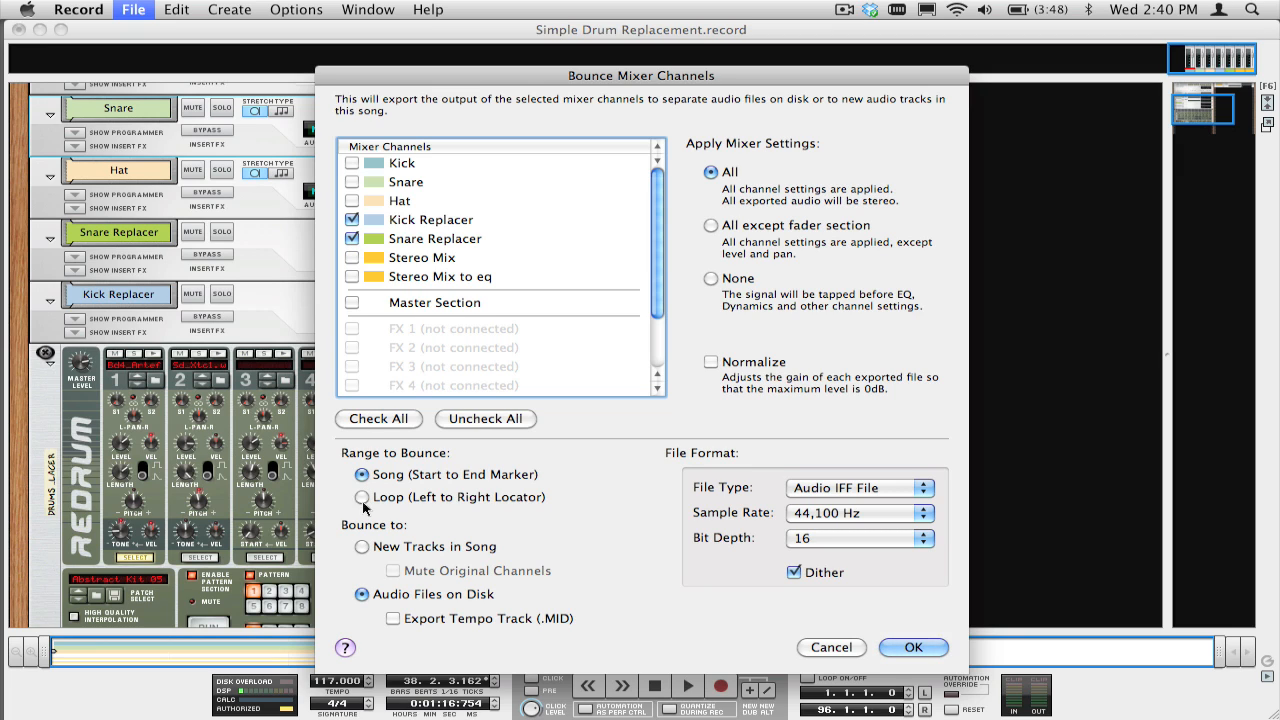
{"action": "mouse_move", "coordinate": [364, 592]}
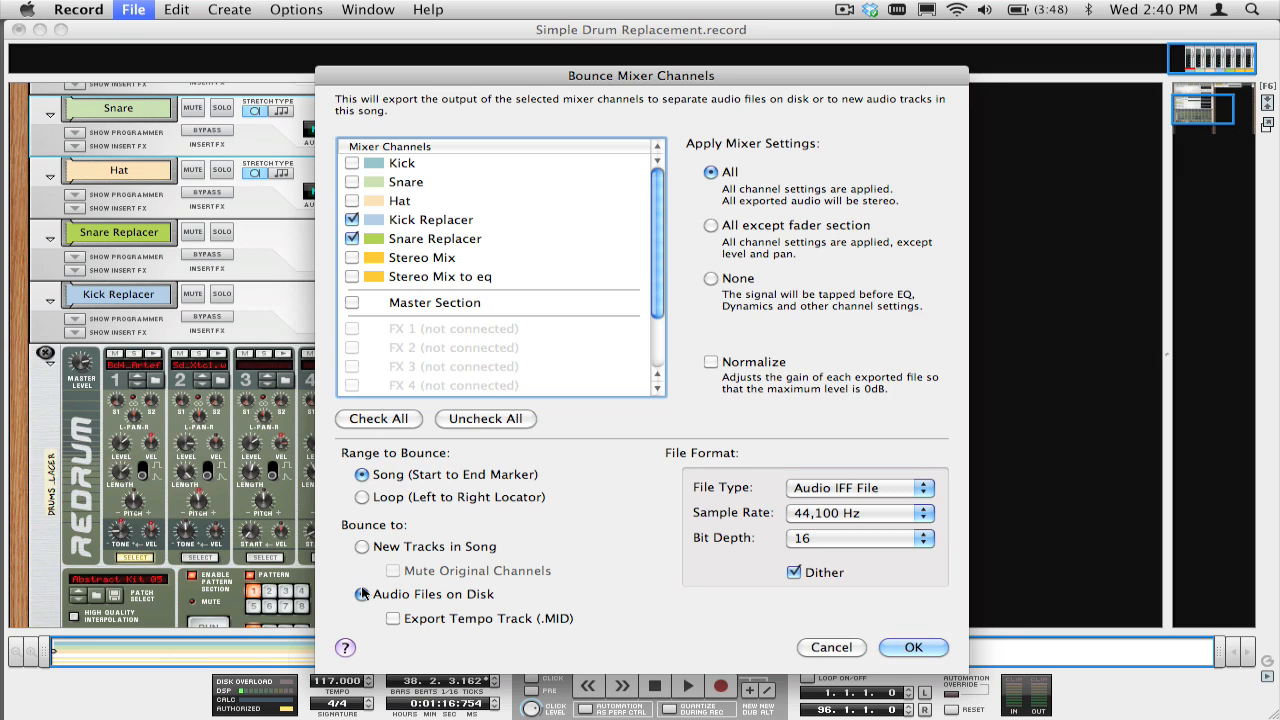
Step: Bounce them to New Tracks in Song with Mute Original Channels, and run the bounce
{"action": "left_click", "coordinate": [360, 546]}
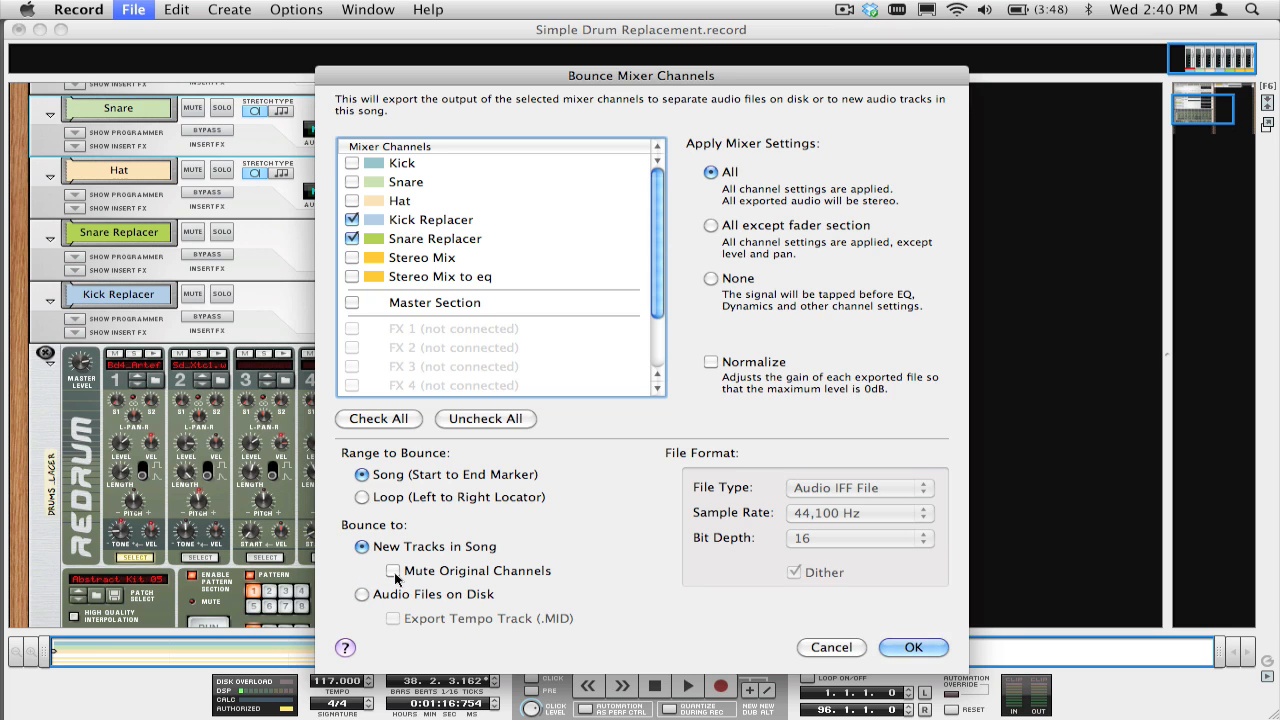
{"action": "left_click", "coordinate": [392, 570]}
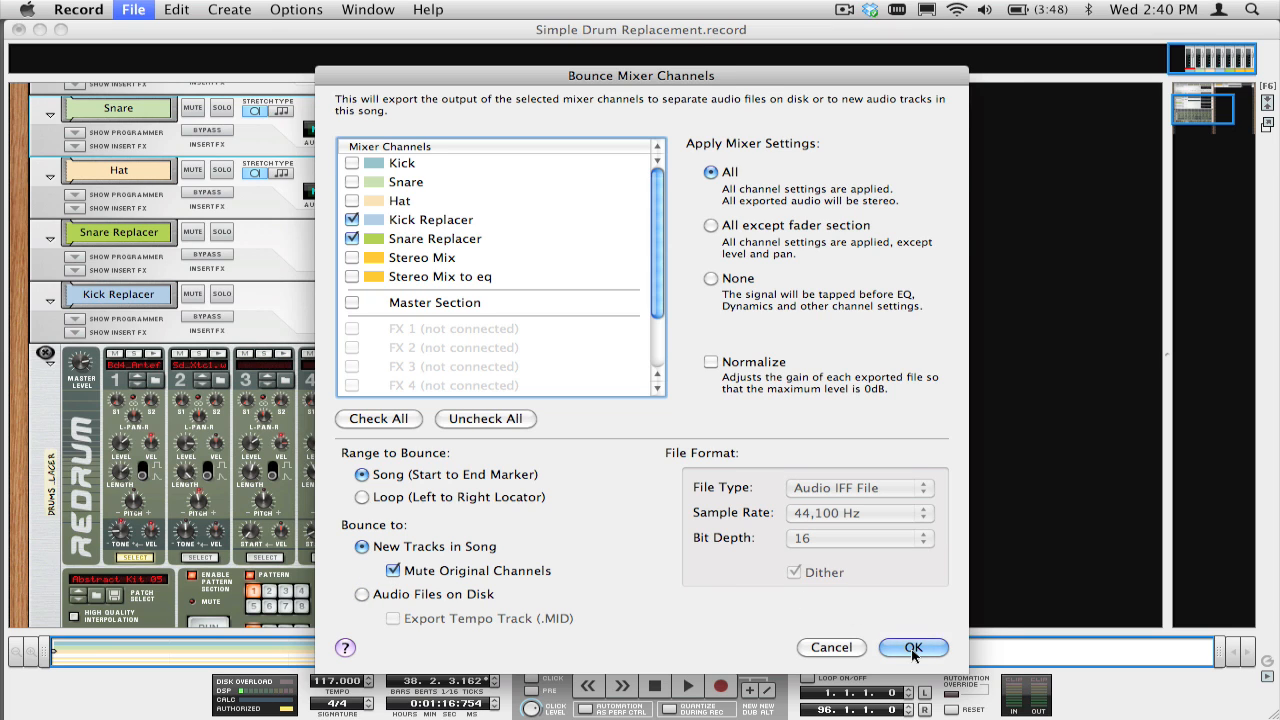
{"action": "left_click", "coordinate": [912, 648]}
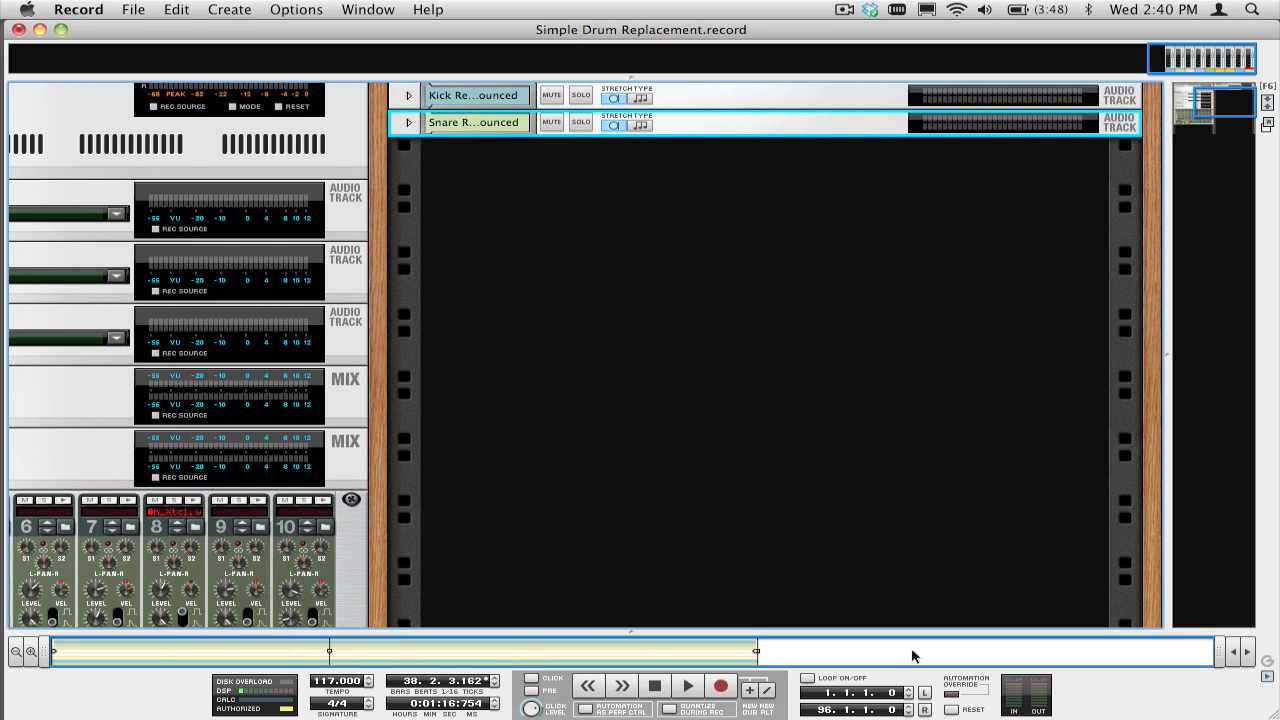
Step: Show the sequencer with the new Kick Replacer Bounced and Snare Replacer Bounced audio tracks
{"action": "left_click", "coordinate": [38, 110]}
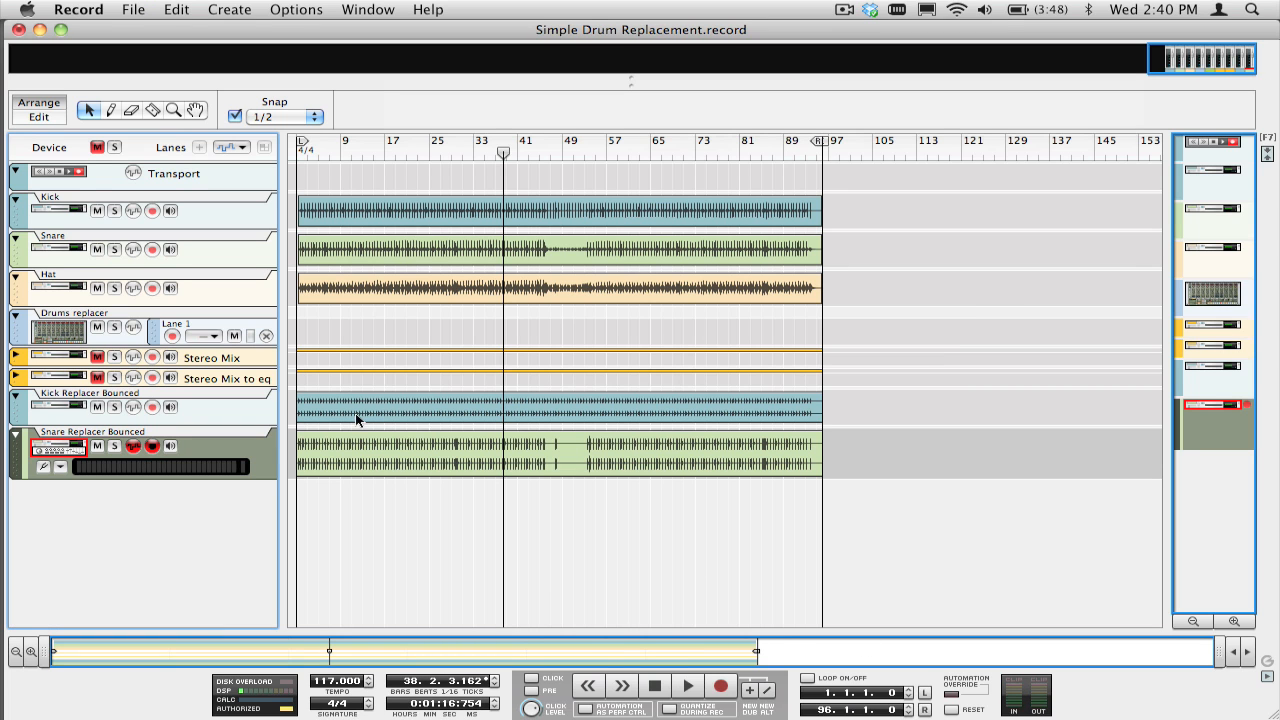
{"action": "mouse_move", "coordinate": [160, 264]}
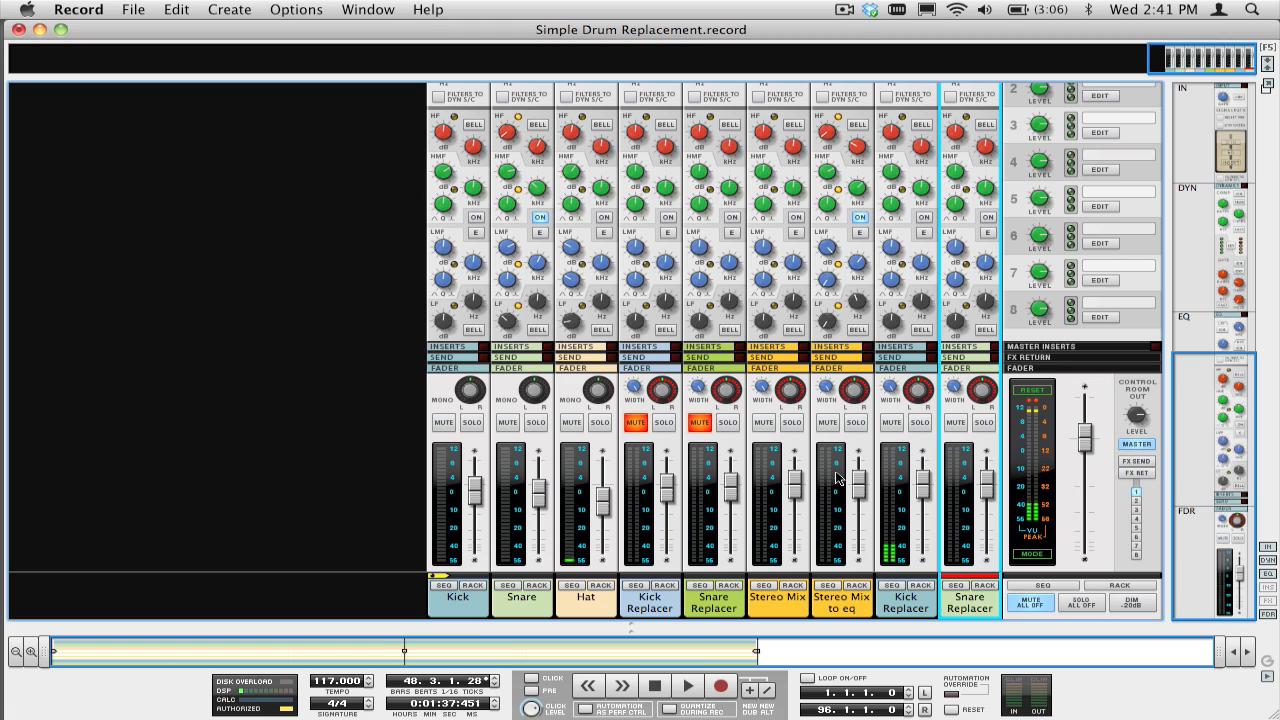
Step: Select the Stereo Mix to eq track and switch on its channel's LPF
{"action": "left_click", "coordinate": [38, 110]}
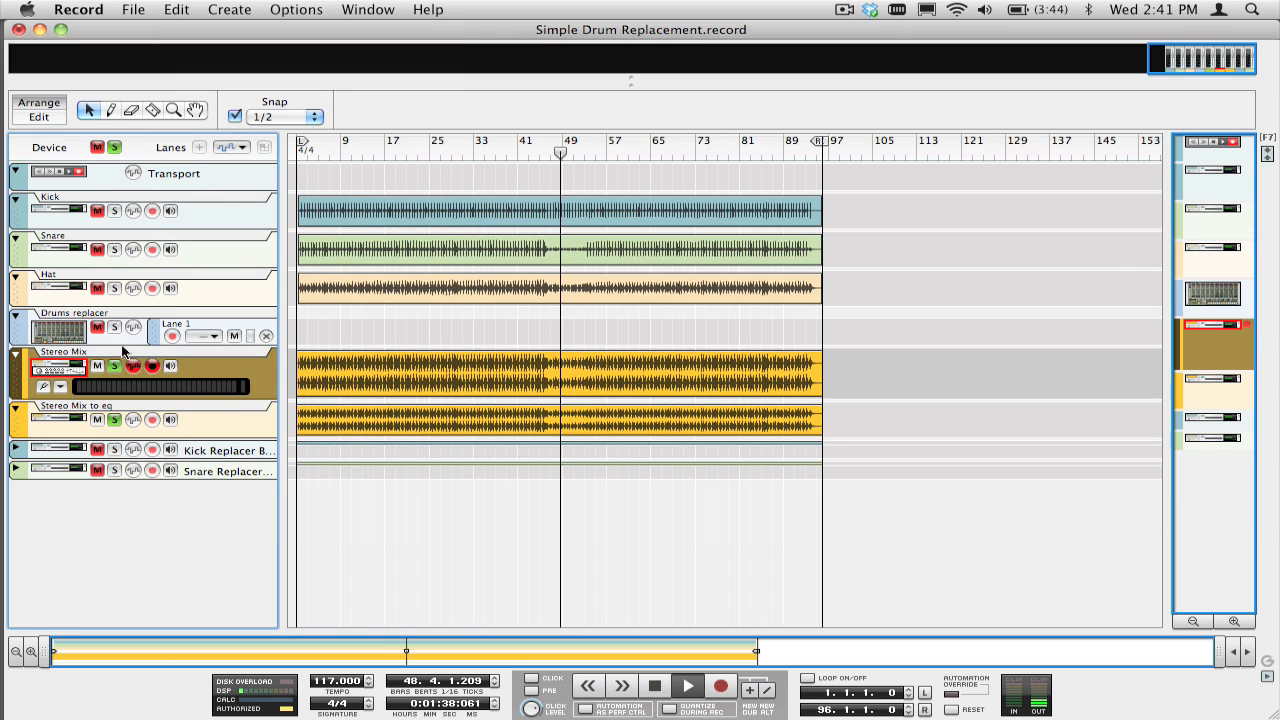
{"action": "left_click", "coordinate": [96, 366]}
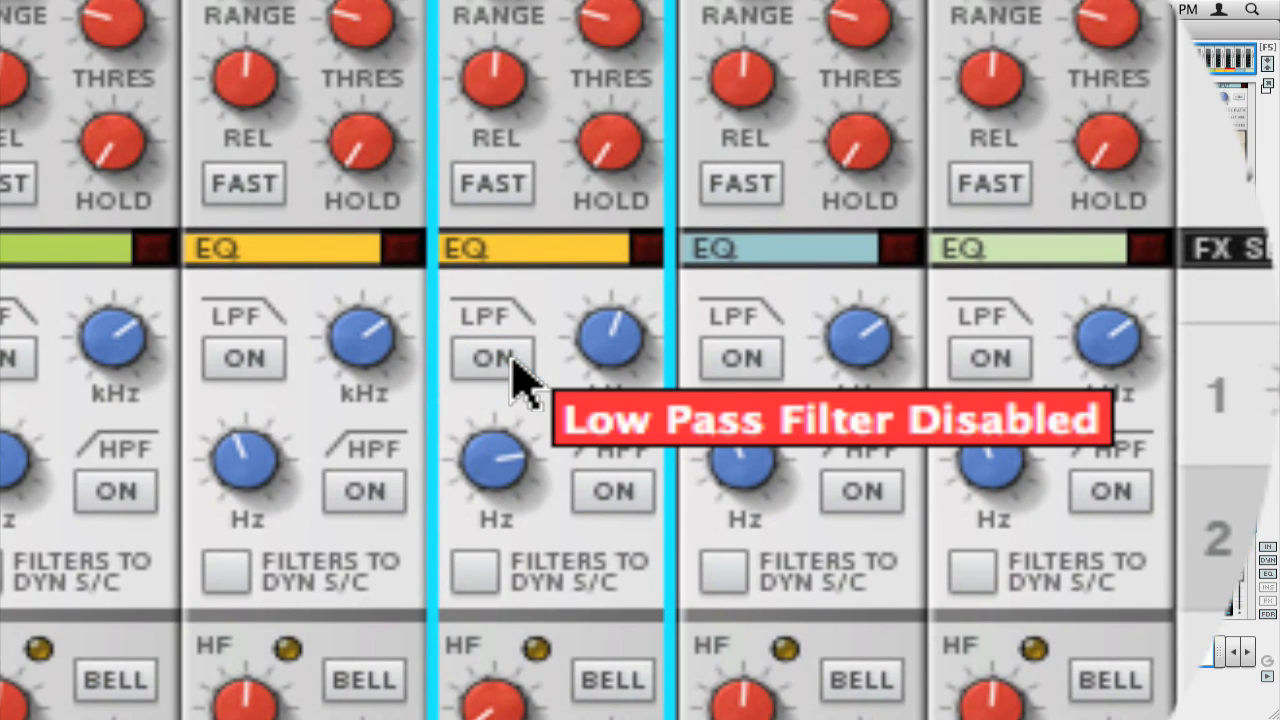
{"action": "left_click", "coordinate": [492, 358]}
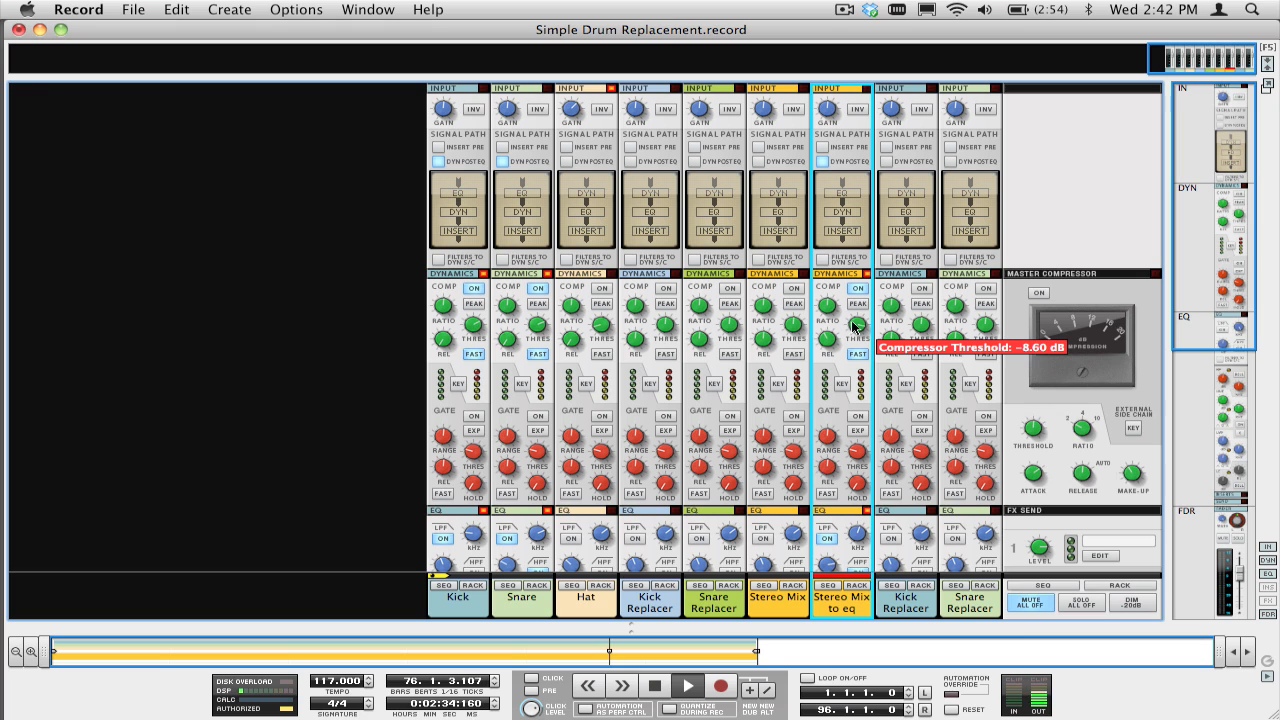
Step: Lower the Stereo Mix to eq compressor threshold to -5.32 dB and switch the compressor on
{"action": "left_click_drag", "start_coordinate": [856, 322], "coordinate": [856, 310]}
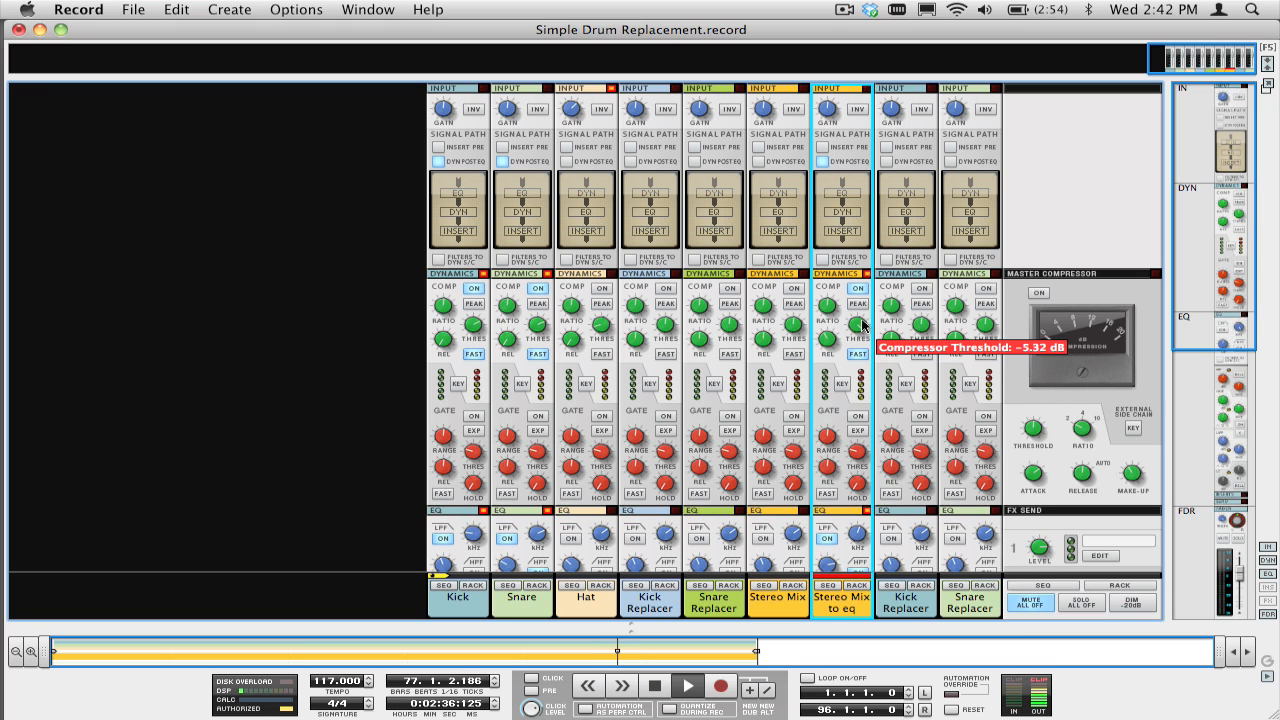
{"action": "left_click_drag", "start_coordinate": [864, 324], "coordinate": [856, 336]}
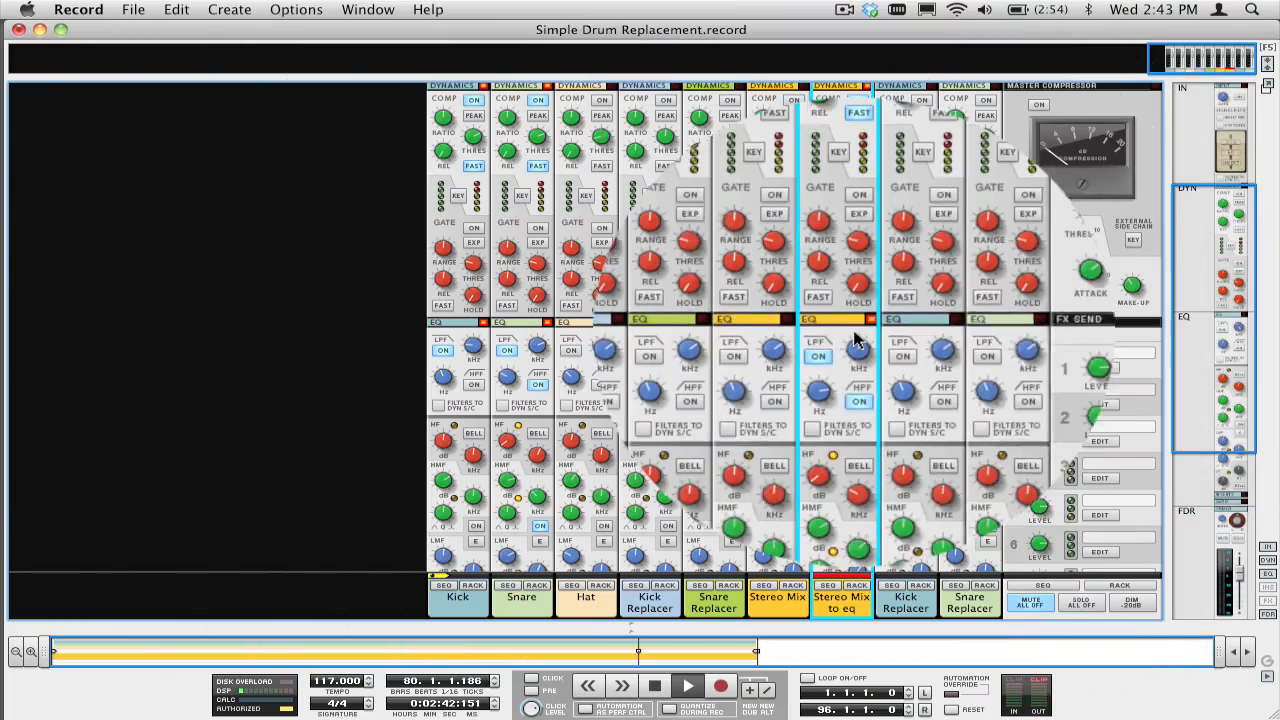
{"action": "left_click", "coordinate": [856, 100]}
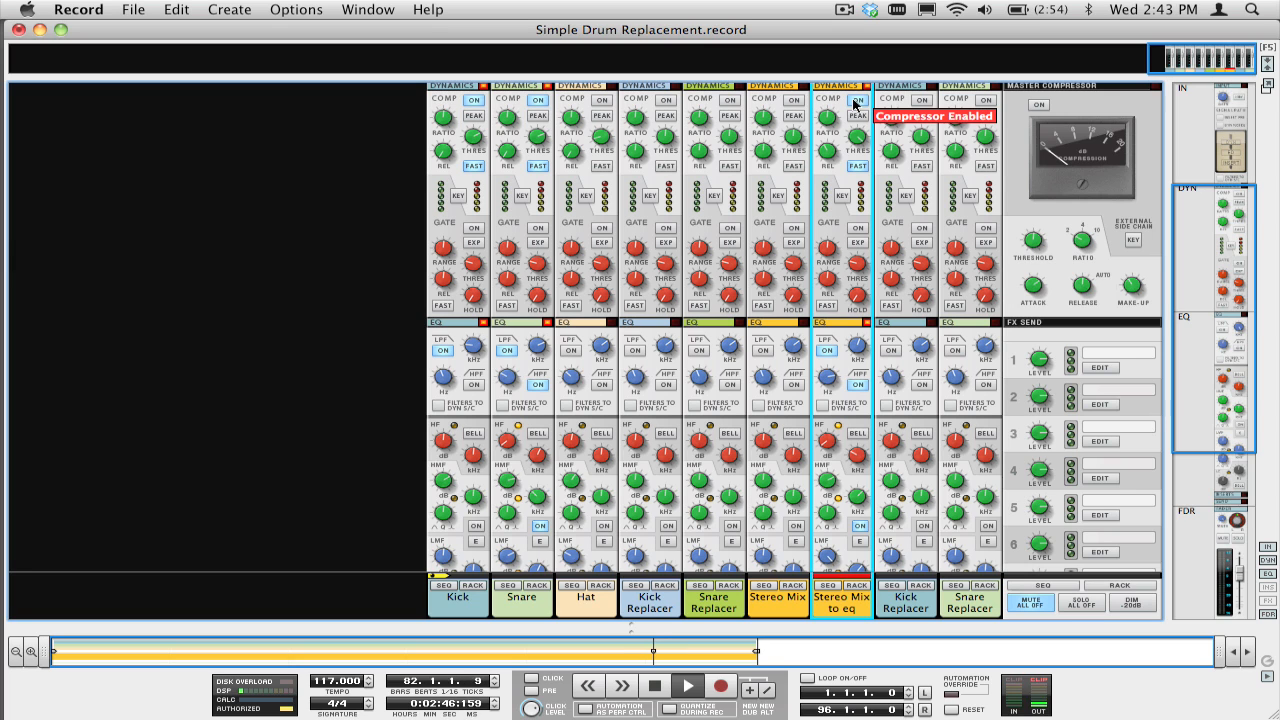
{"action": "scroll", "scroll_direction": "down", "scroll_amount": 3}
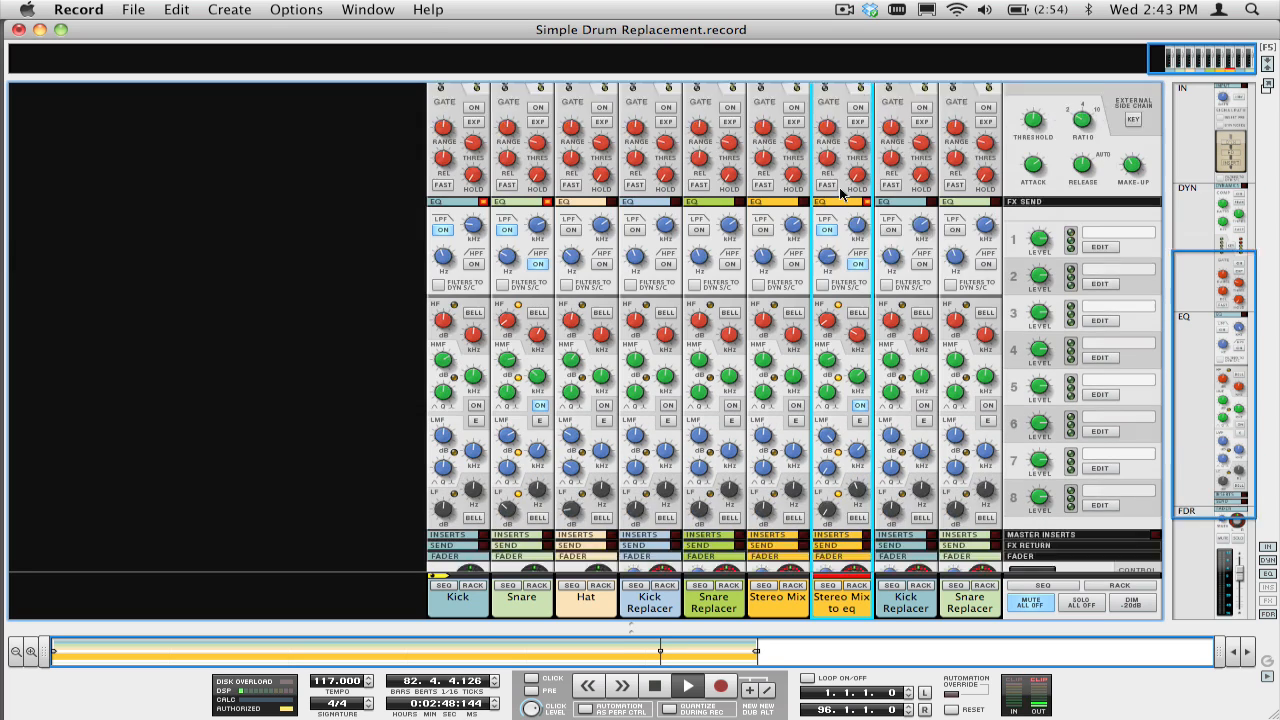
{"action": "scroll", "scroll_direction": "up", "scroll_amount": 3}
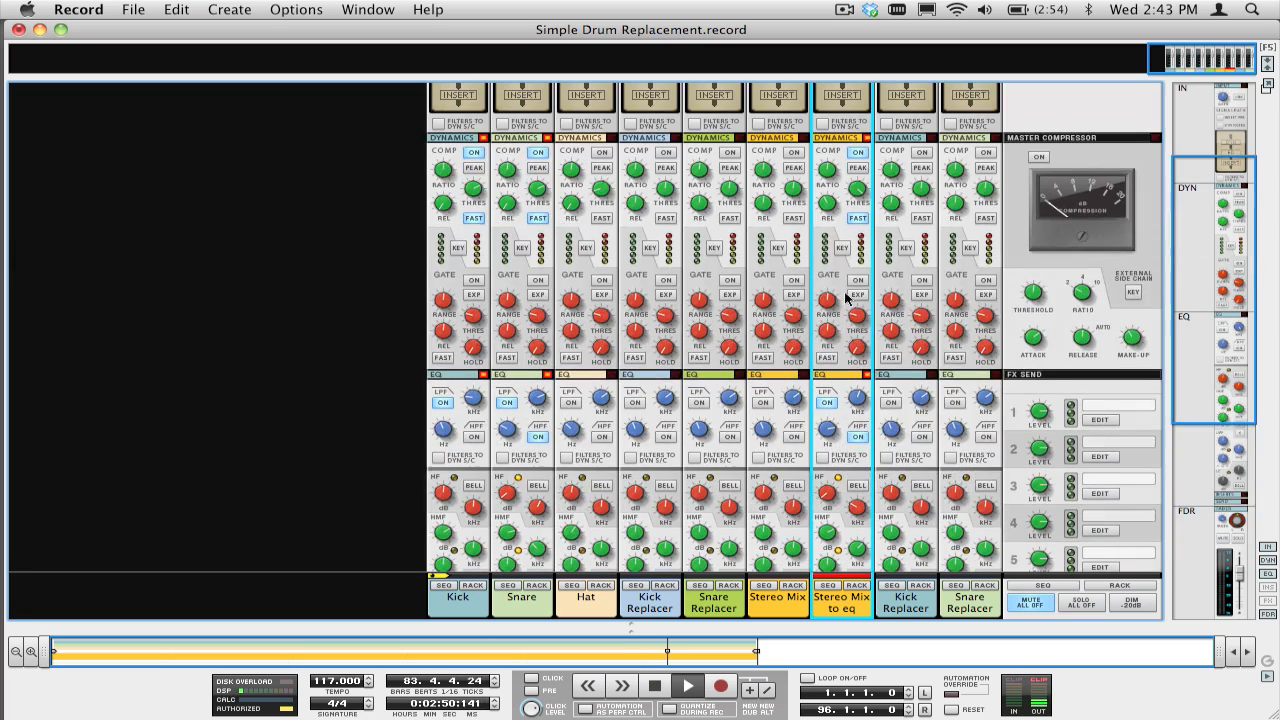